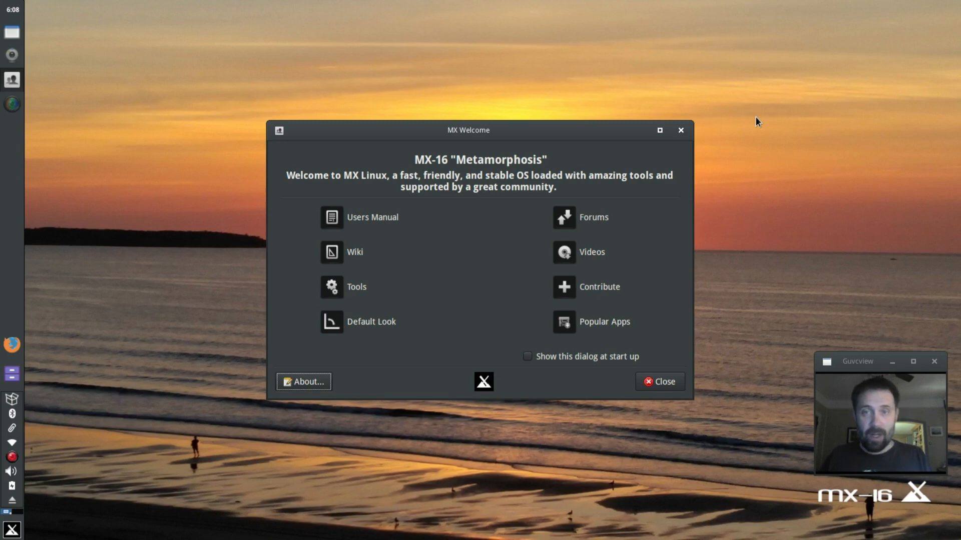
mouse_move(508, 276)
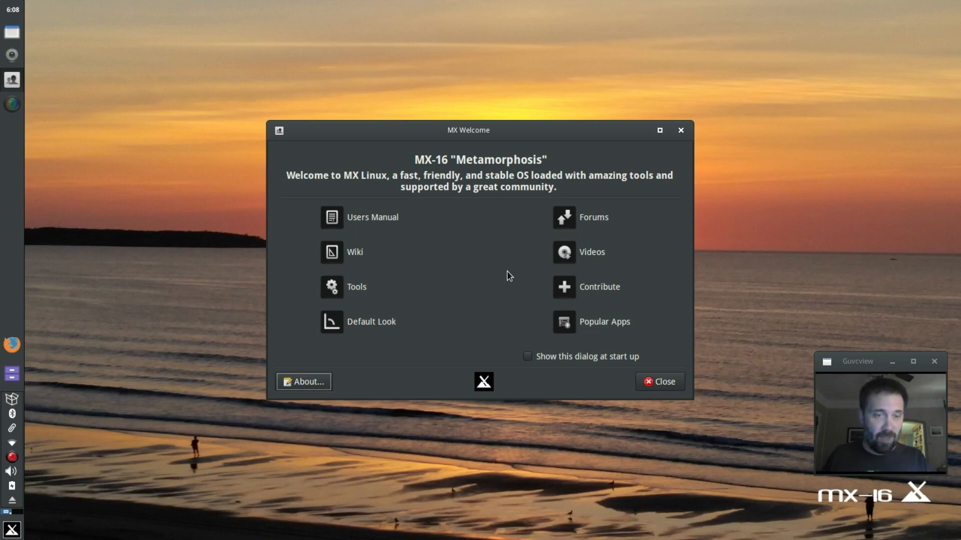
Switch MX Welcome to its Tools collection of MX utilities
left_click(355, 287)
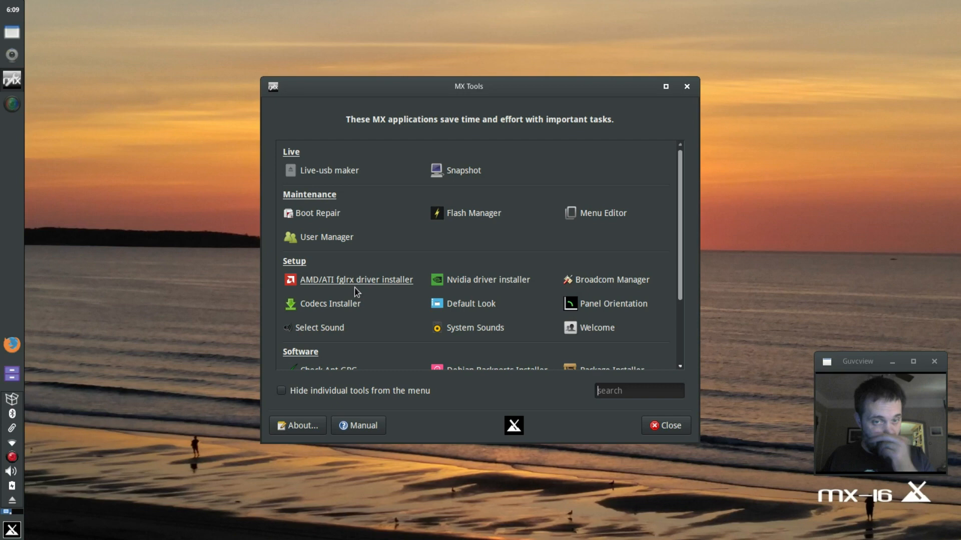
mouse_move(329, 304)
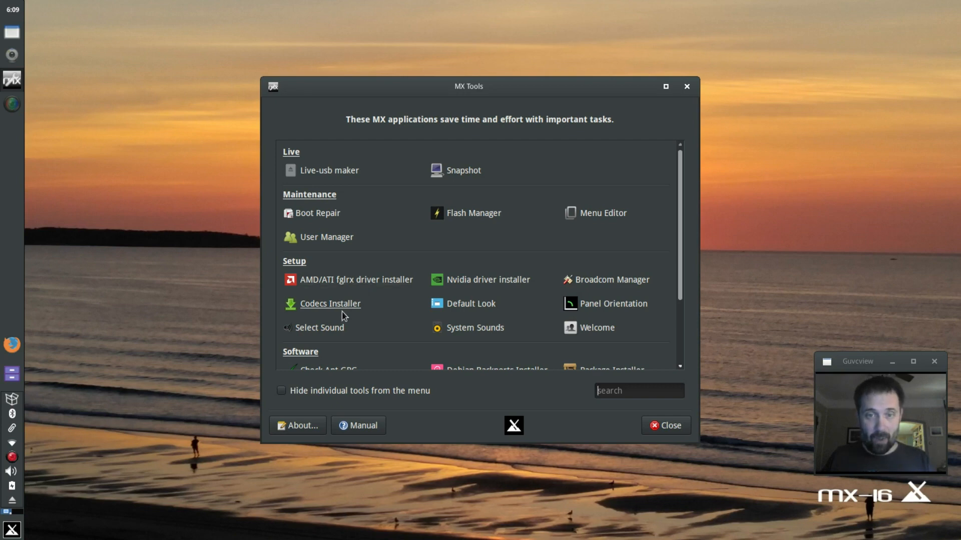
mouse_move(343, 287)
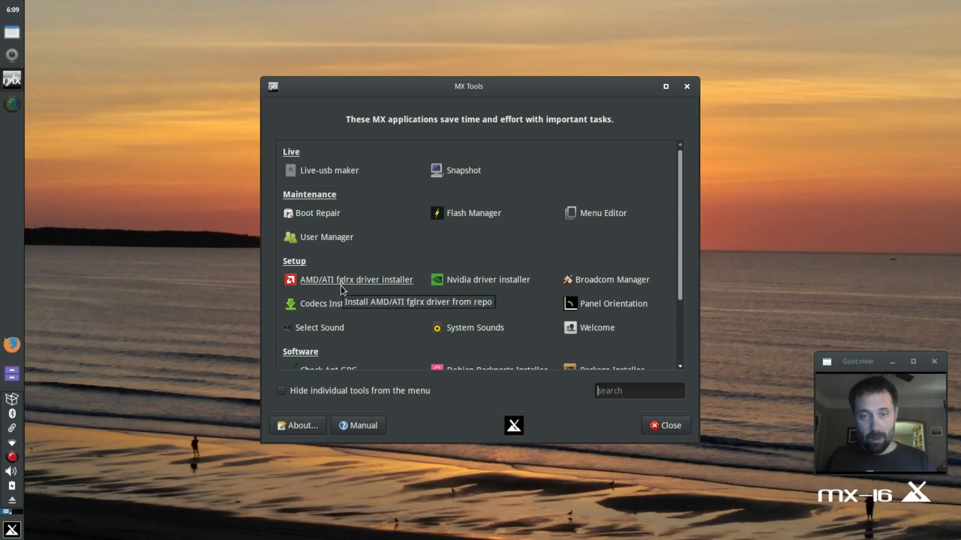
mouse_move(501, 291)
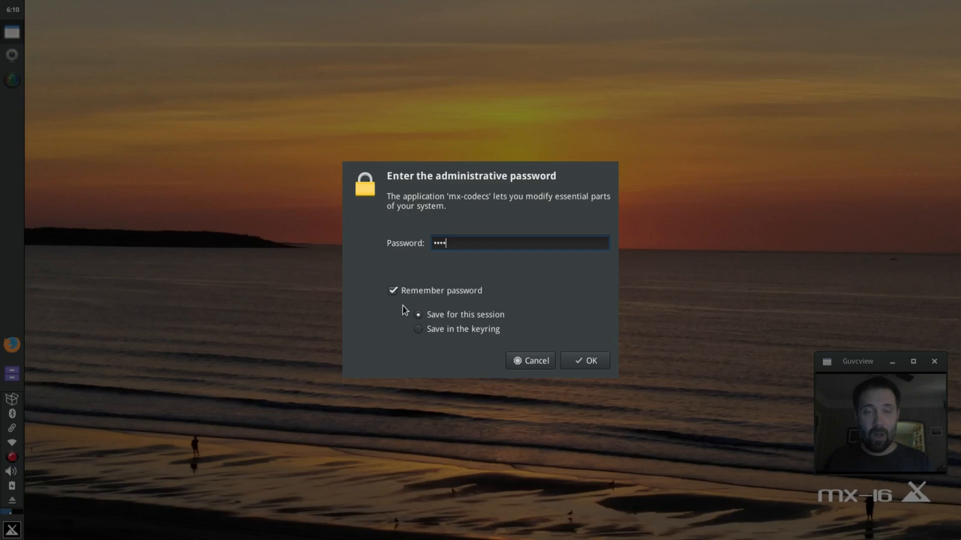
Confirm the admin password and accept responsibility so the restricted codecs download and install
left_click(583, 360)
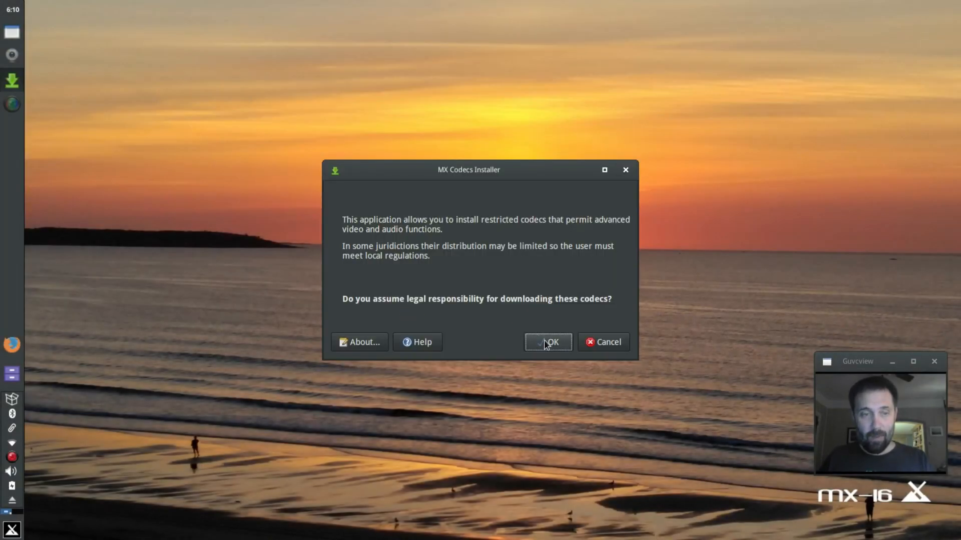
left_click(551, 342)
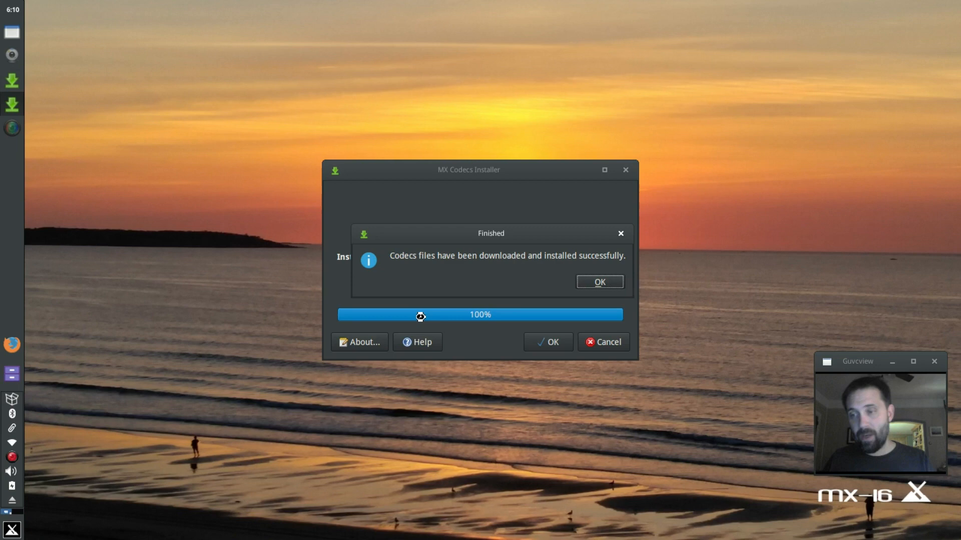
Dismiss the Finished message, closing the Codecs Installer back to MX Tools
left_click(598, 282)
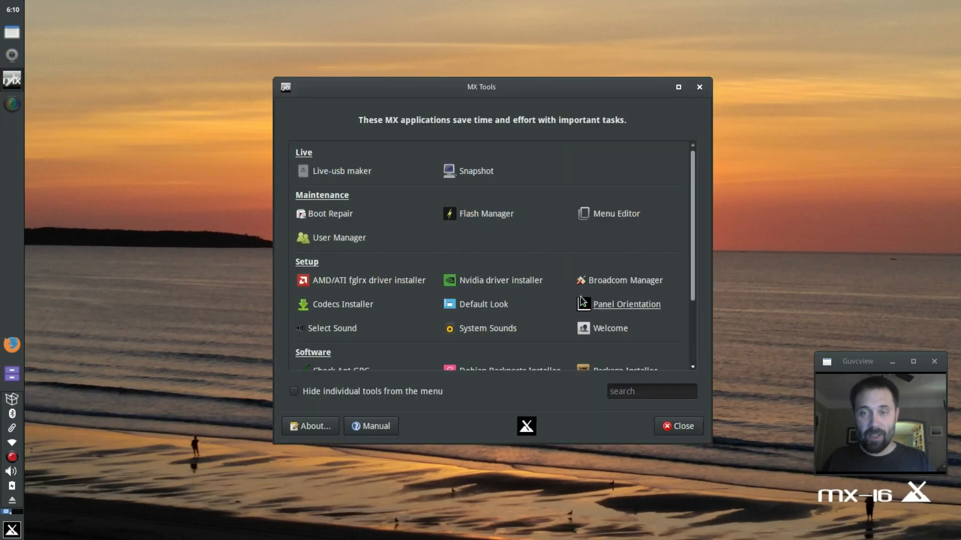
mouse_move(575, 329)
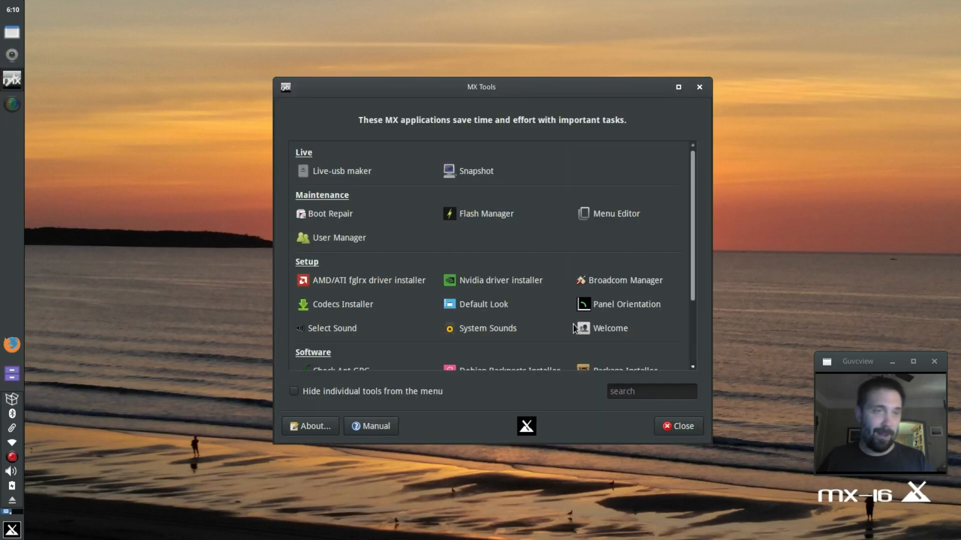
mouse_move(486, 213)
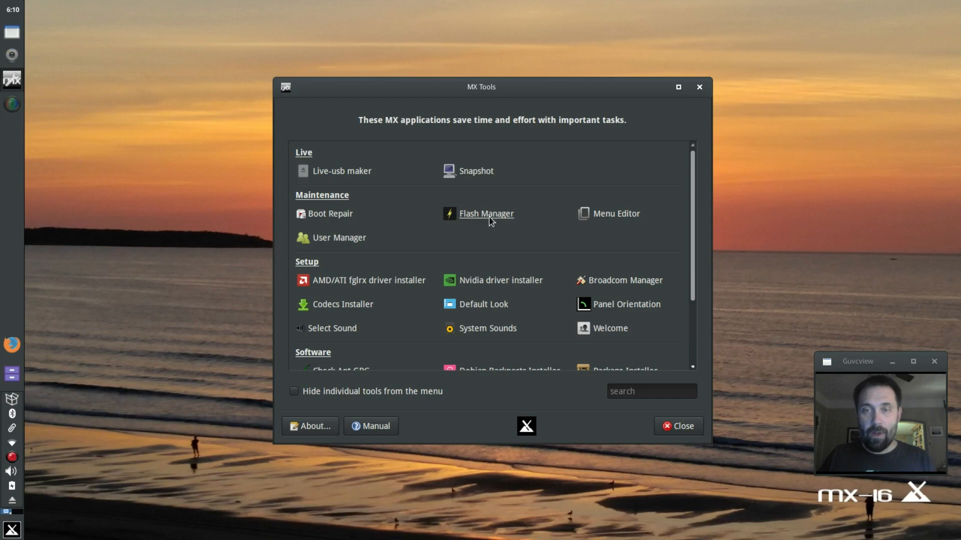
Launch MX Flash Manager to check the installed PepperFlash 24.0.0.194 version
left_click(485, 214)
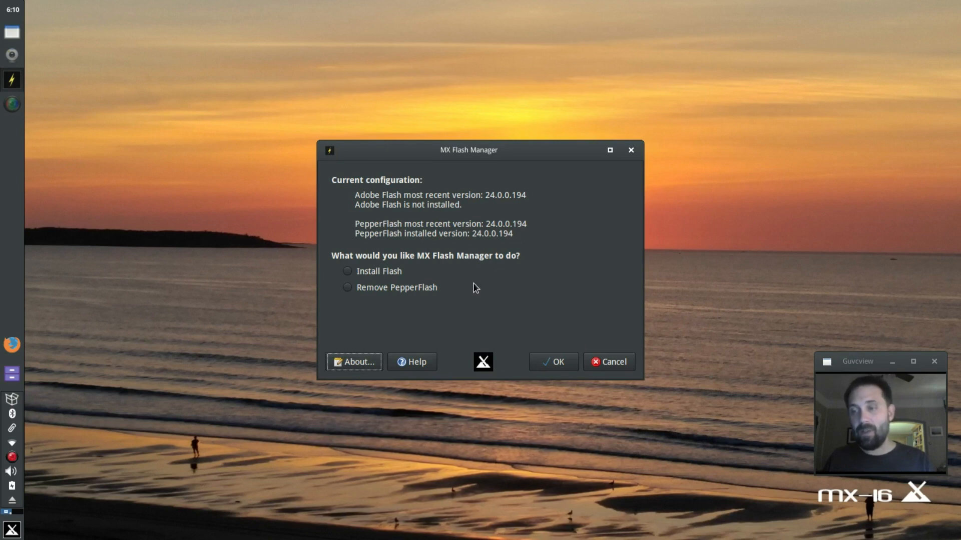
mouse_move(387, 230)
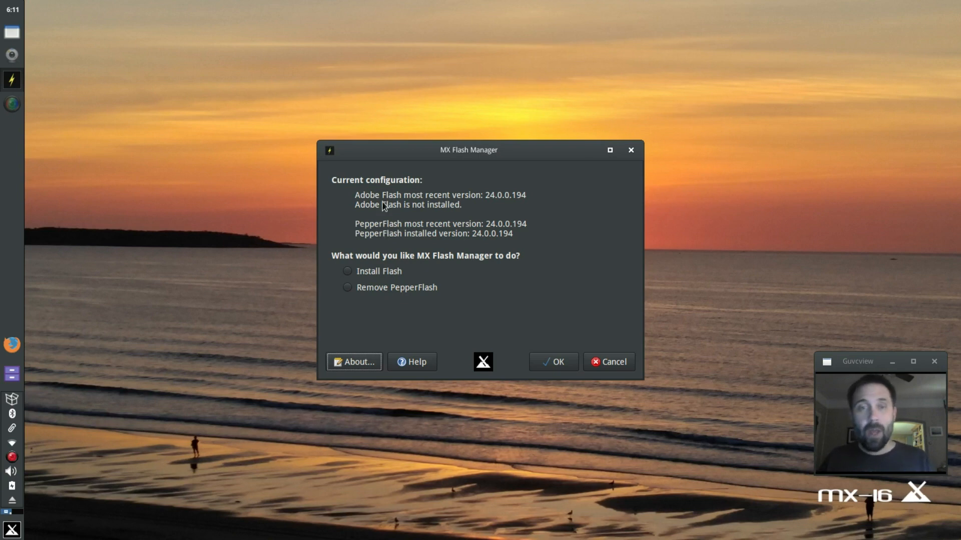
mouse_move(404, 202)
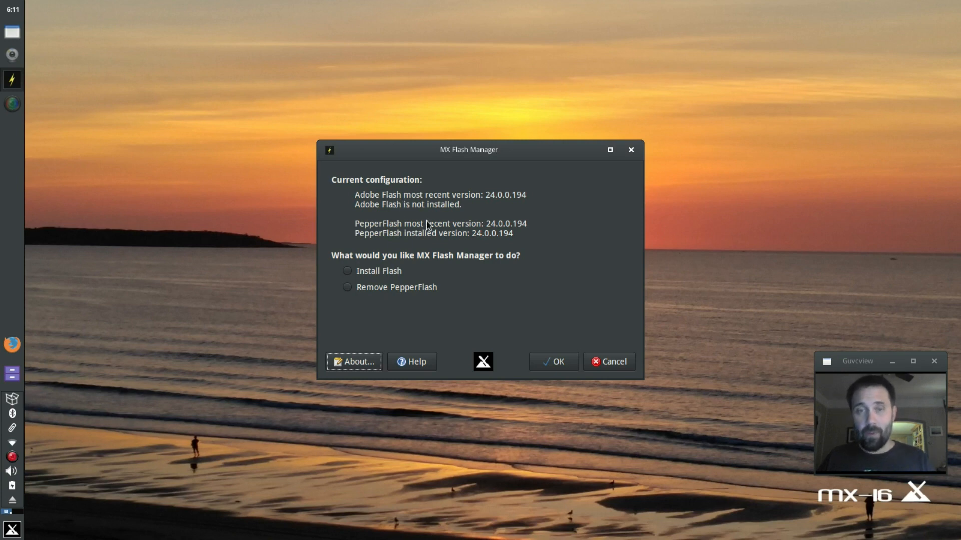
mouse_move(423, 240)
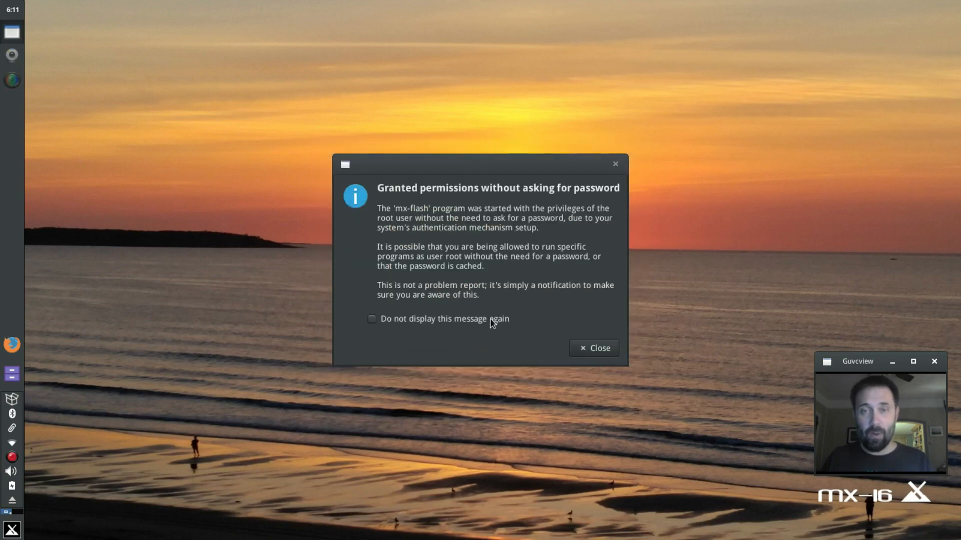
Dismiss the root permissions notice before starting the Package Installer
left_click(593, 348)
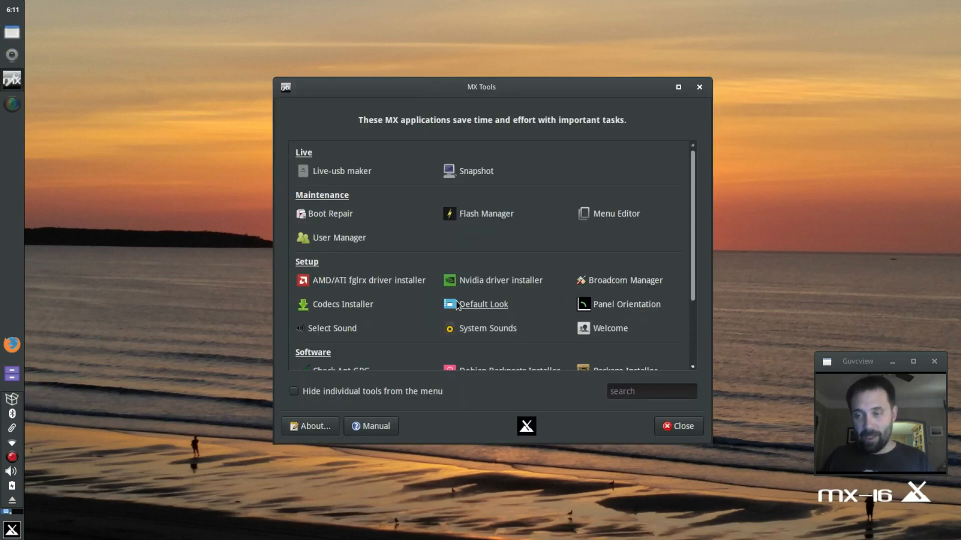
mouse_move(358, 200)
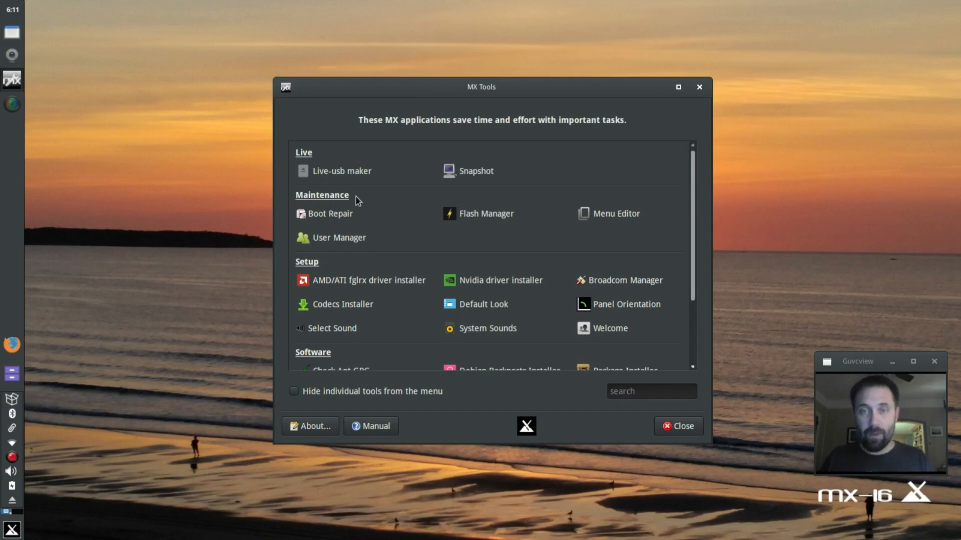
mouse_move(458, 264)
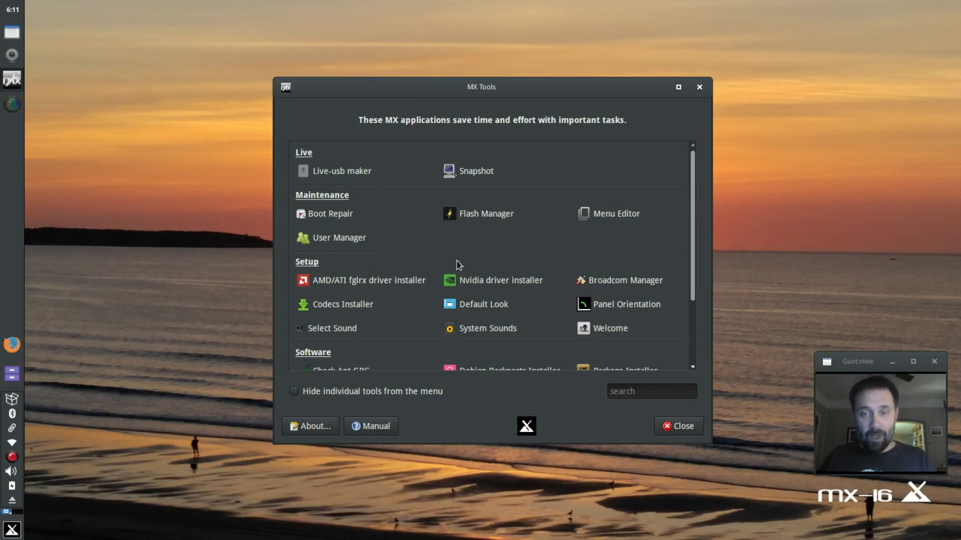
mouse_move(627, 303)
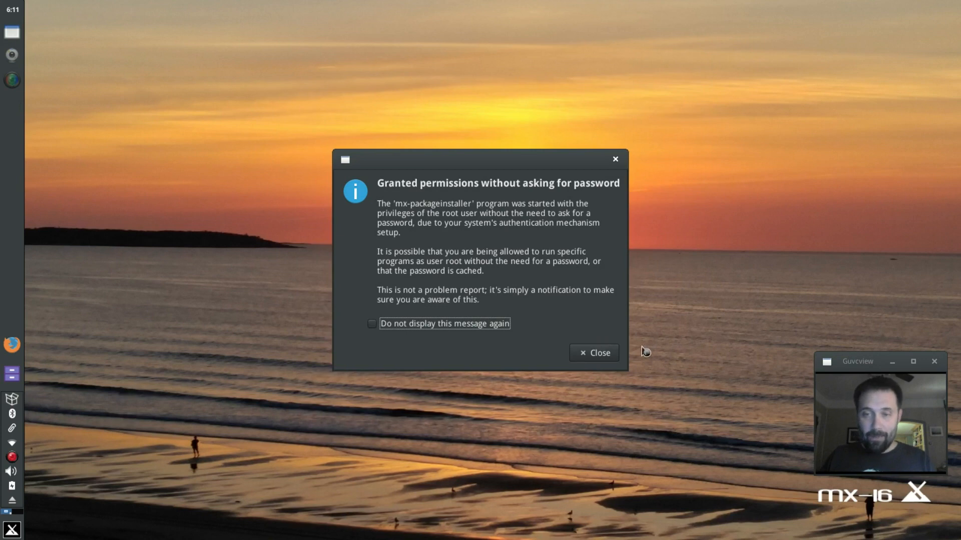
Dismiss the root permissions notice and expand the Audio category listing Audacious, Audacity and Spotify
left_click(592, 352)
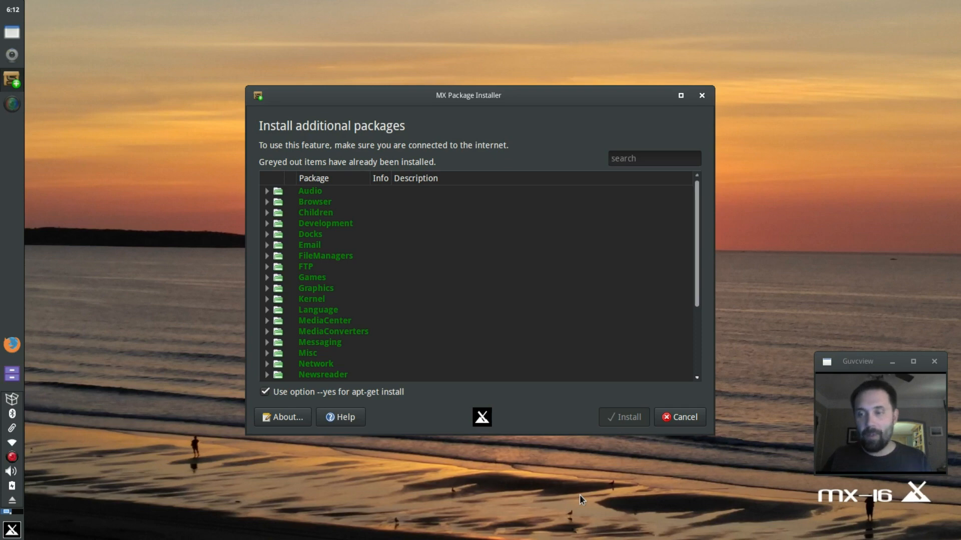
mouse_move(395, 216)
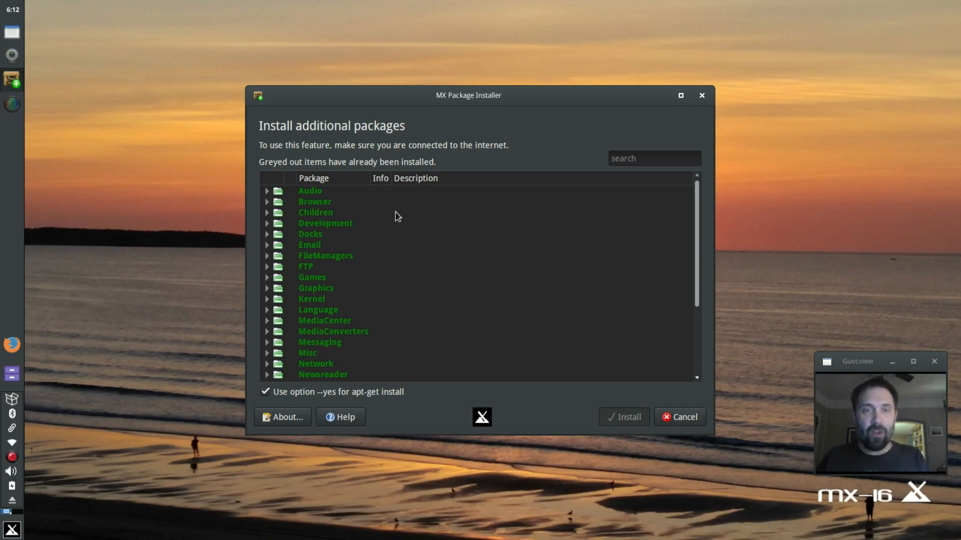
left_click(266, 191)
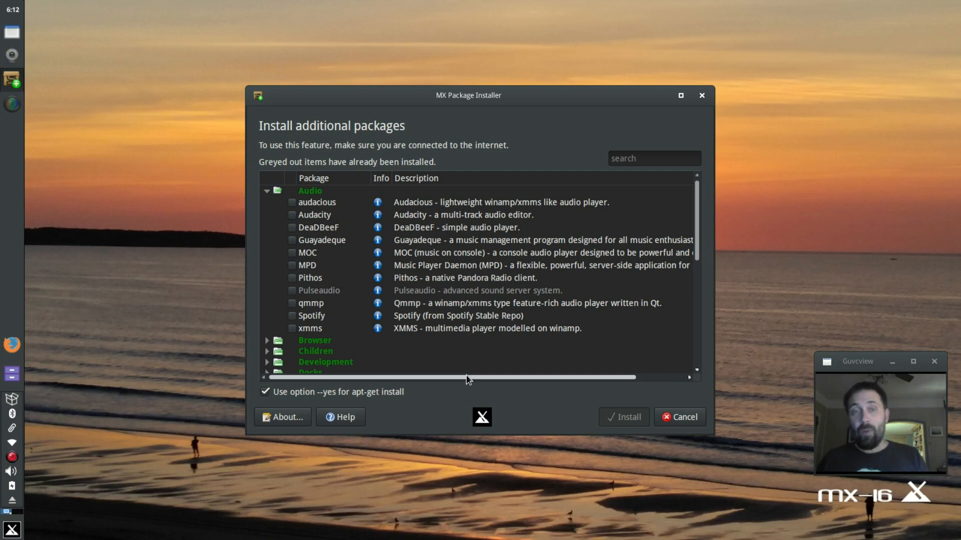
mouse_move(371, 385)
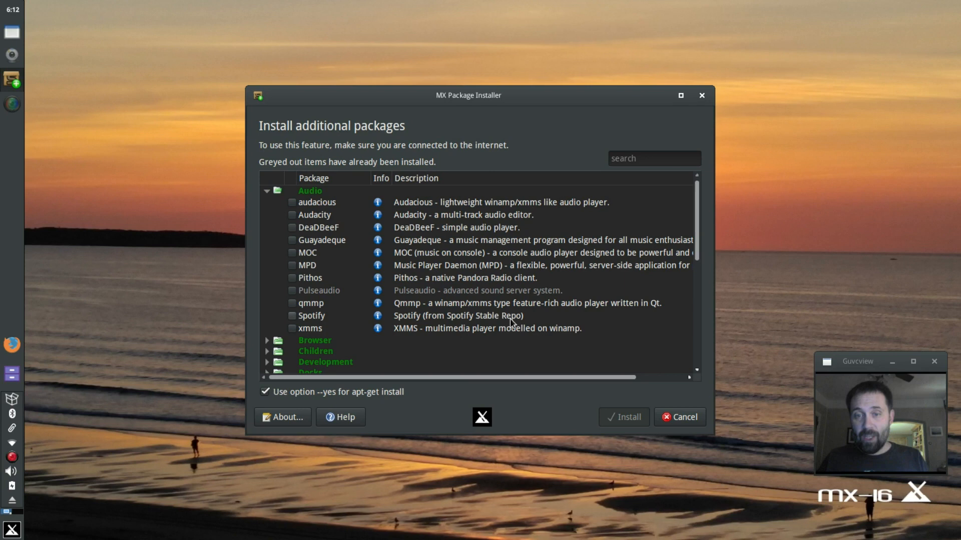
mouse_move(499, 324)
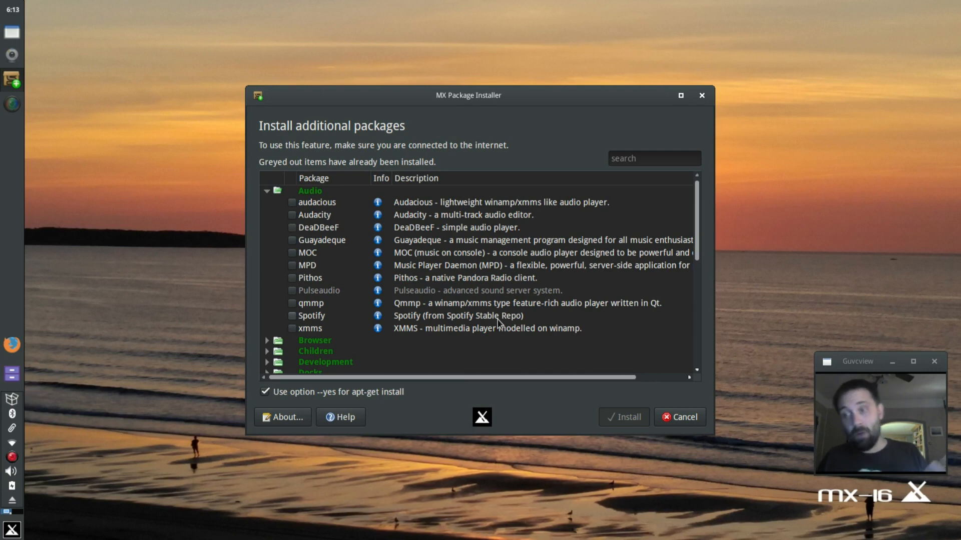
Collapse Audio, then expand and collapse the Browser category of Chromium, Opera and Tor Browser
left_click(266, 191)
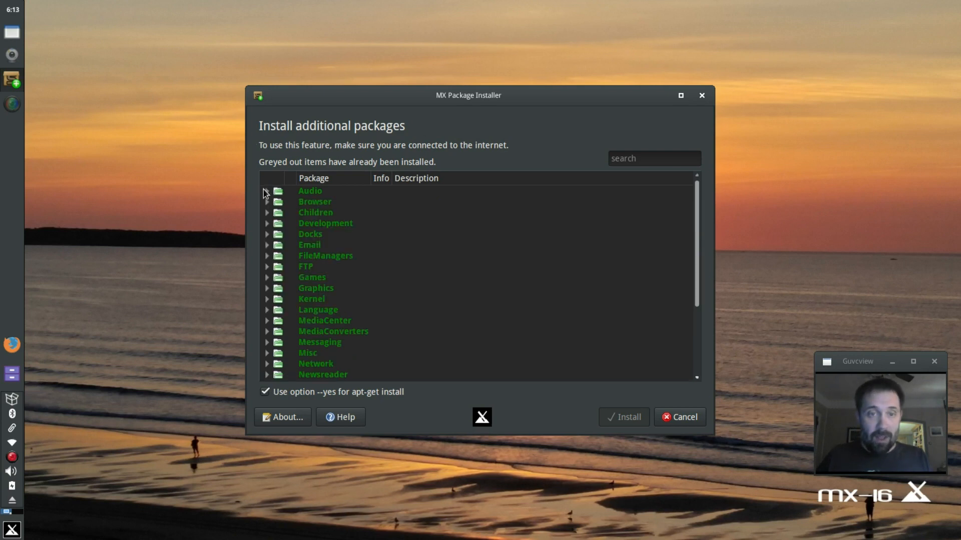
mouse_move(268, 227)
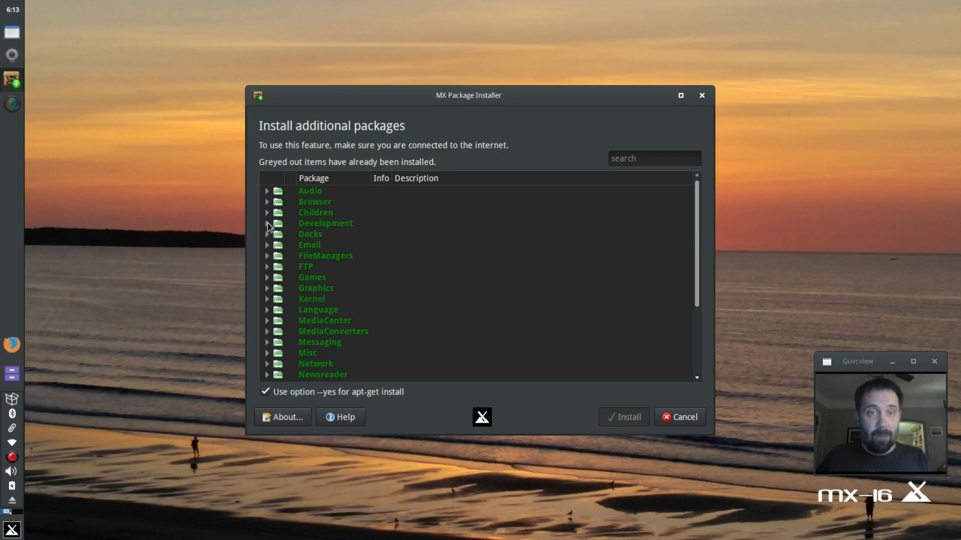
left_click(267, 201)
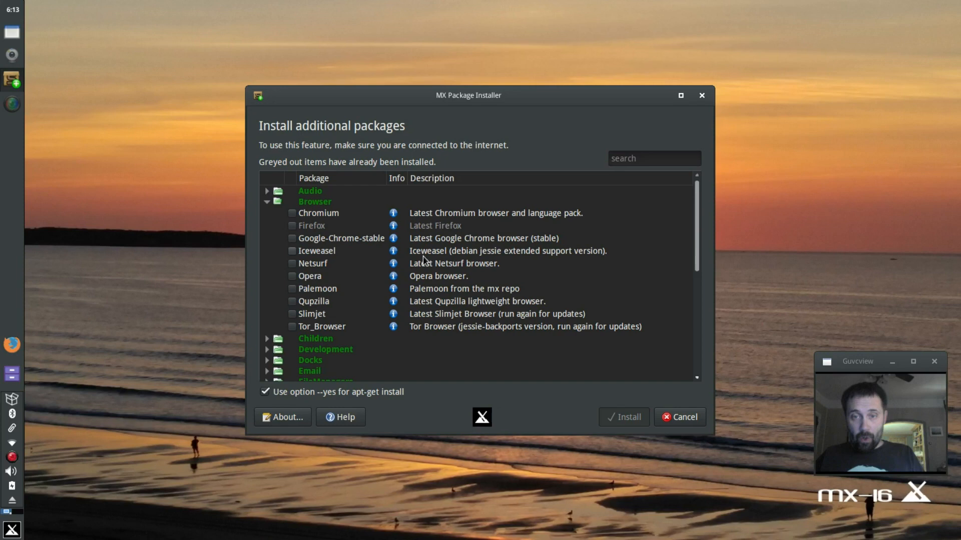
mouse_move(510, 257)
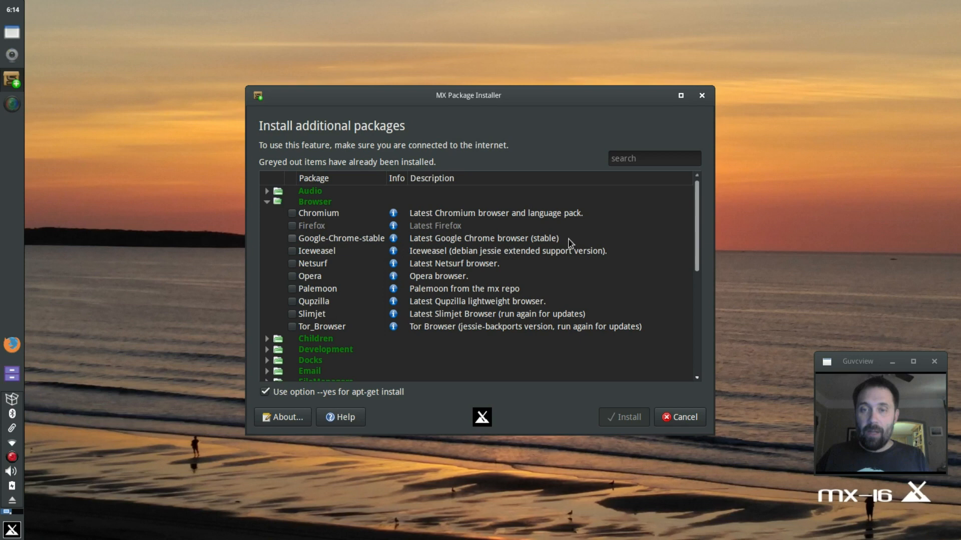
mouse_move(524, 245)
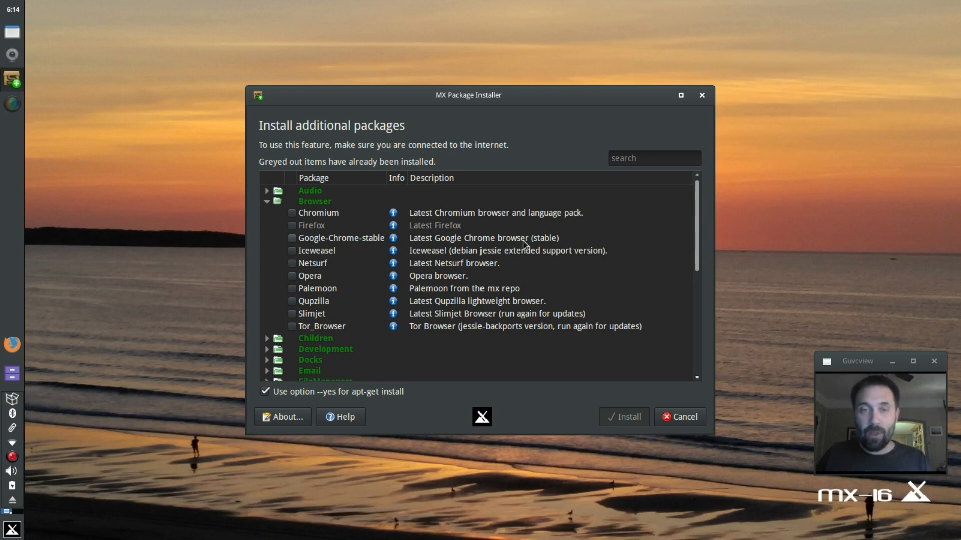
mouse_move(494, 249)
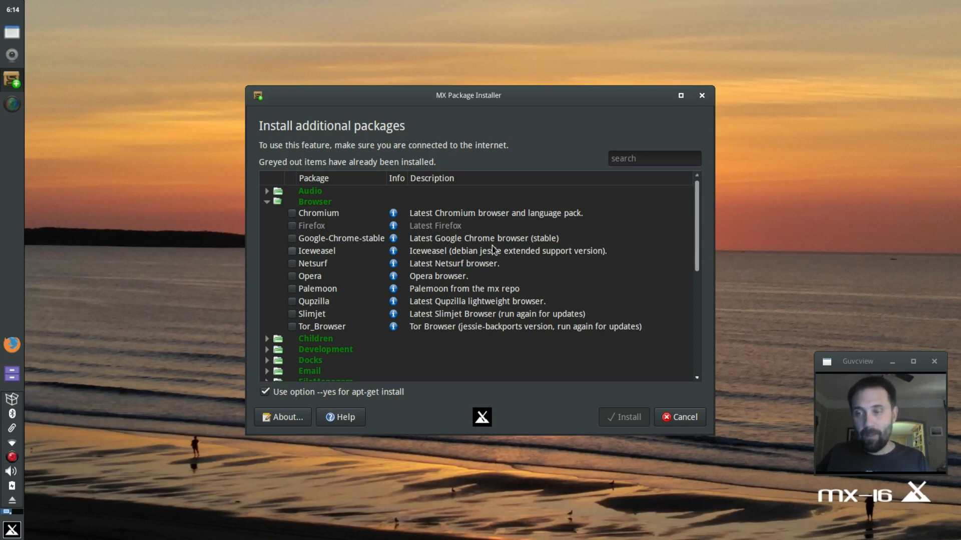
left_click(266, 201)
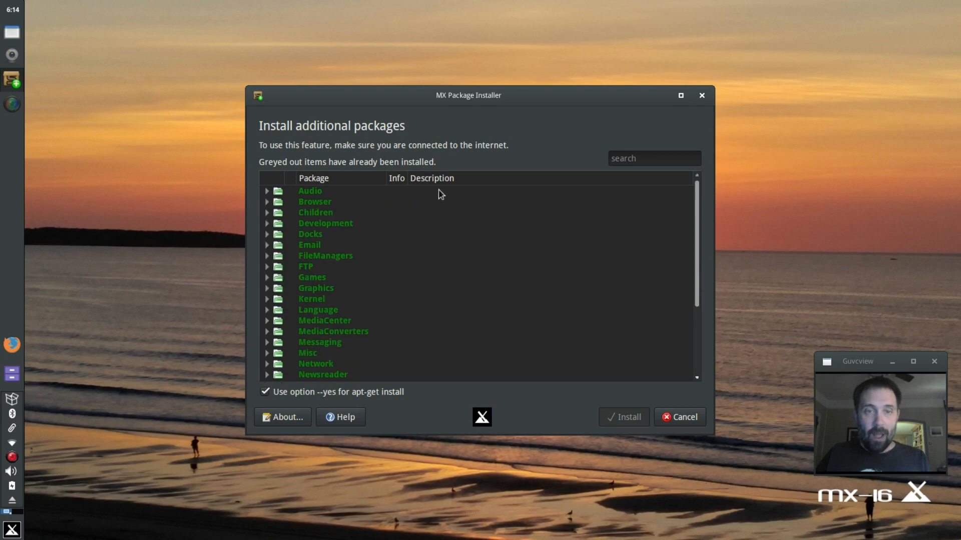
left_click(653, 158)
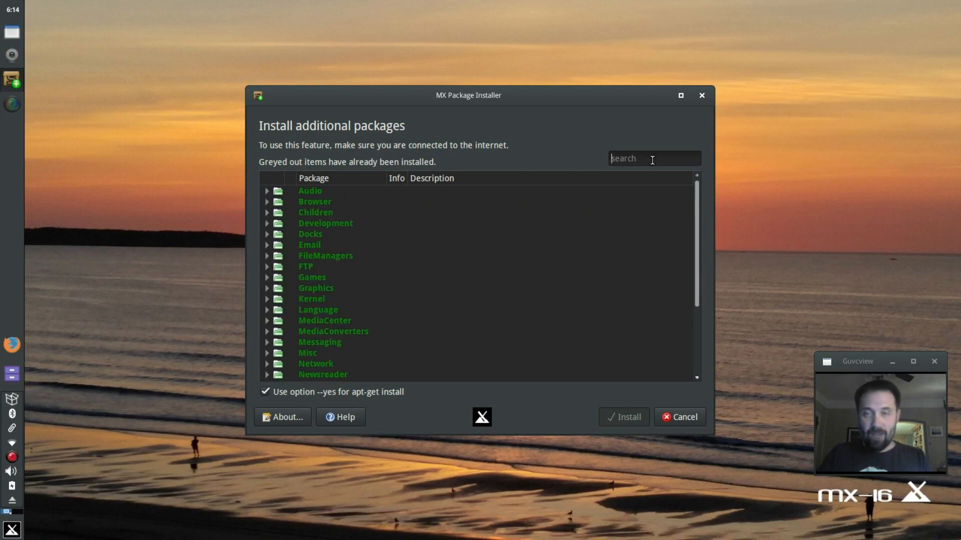
type("simplescre")
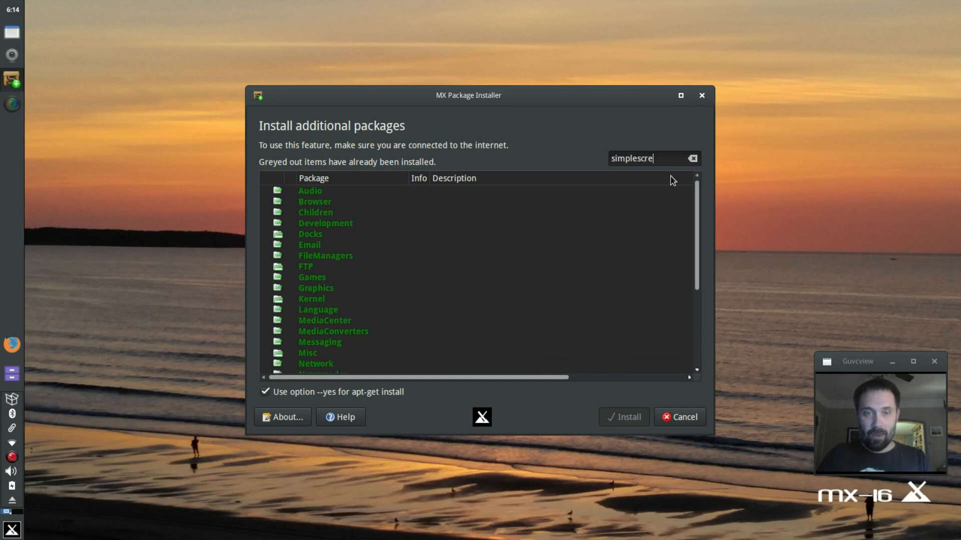
key("BackSpace")
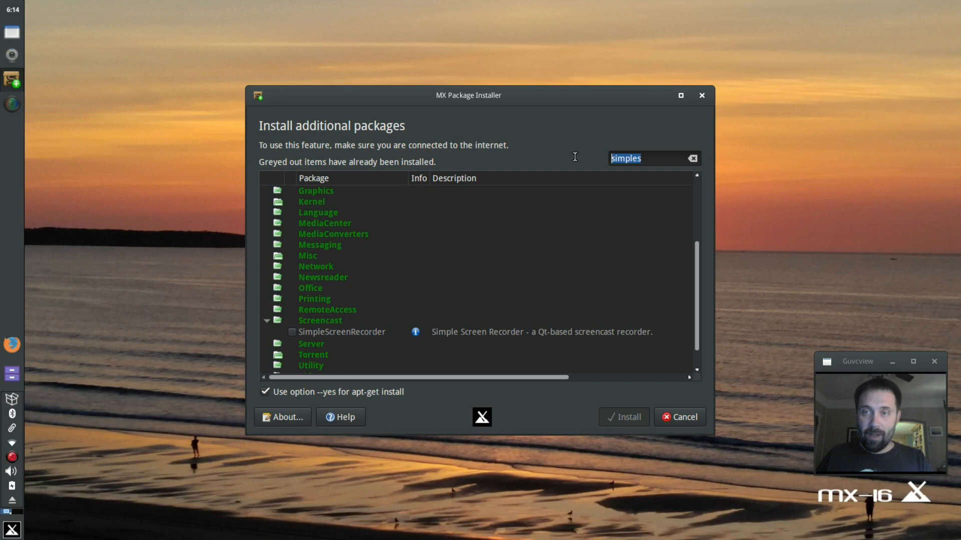
type("obs")
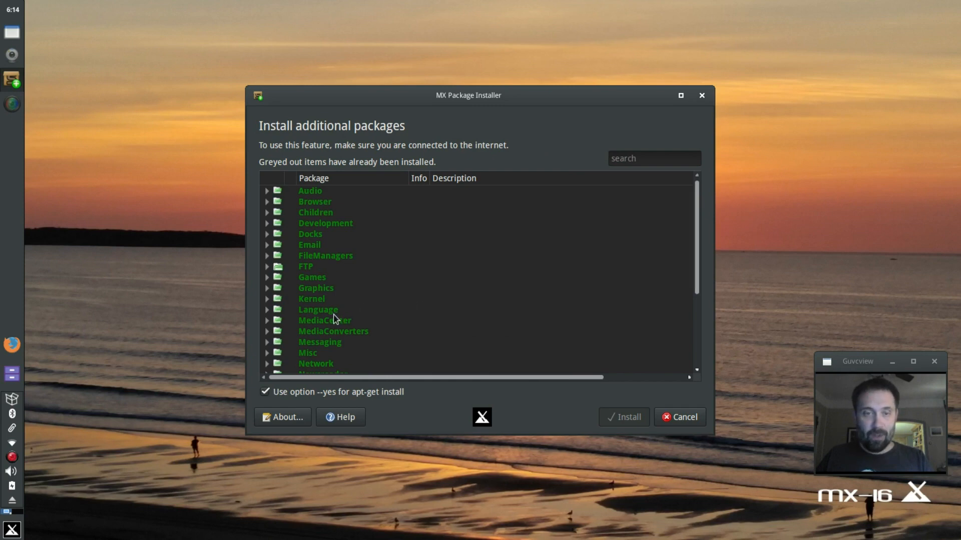
mouse_move(265, 369)
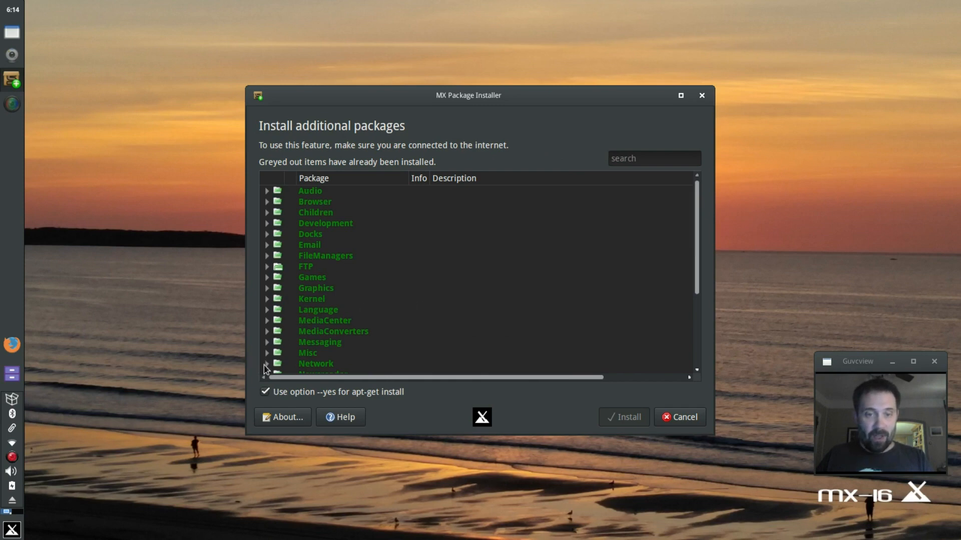
left_click(266, 363)
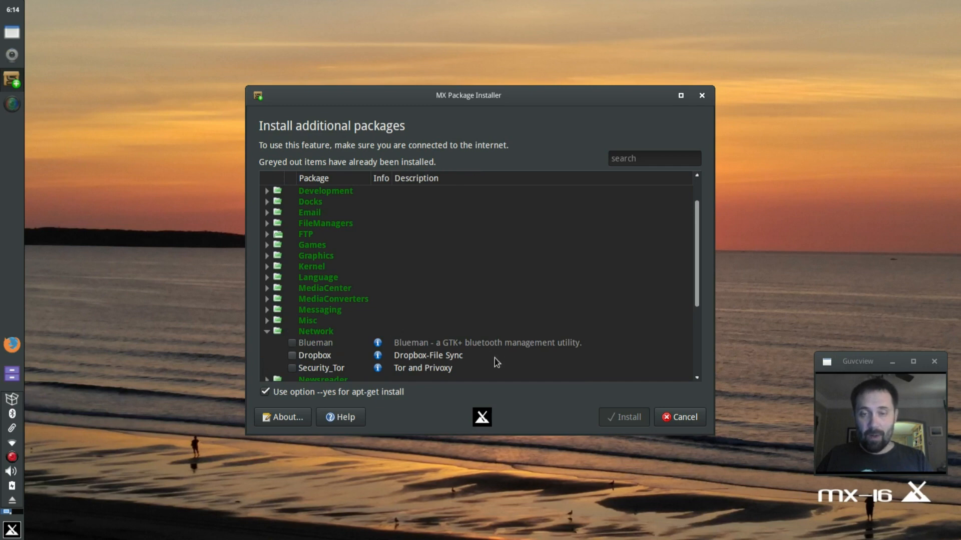
mouse_move(318, 363)
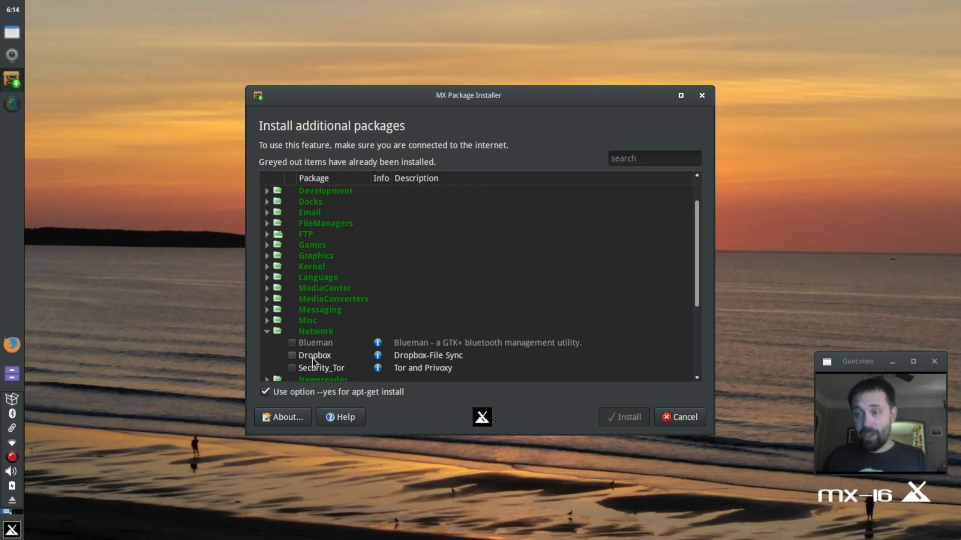
mouse_move(288, 357)
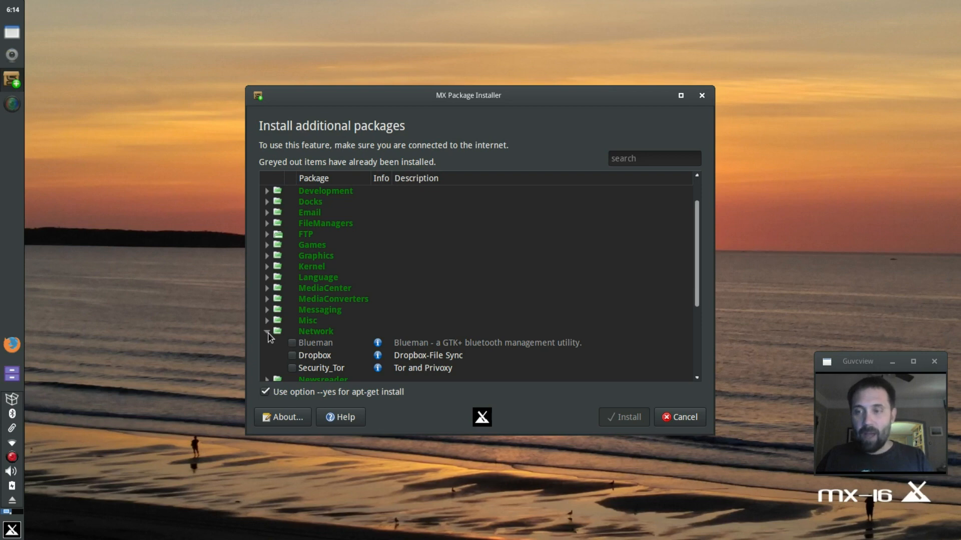
left_click(267, 320)
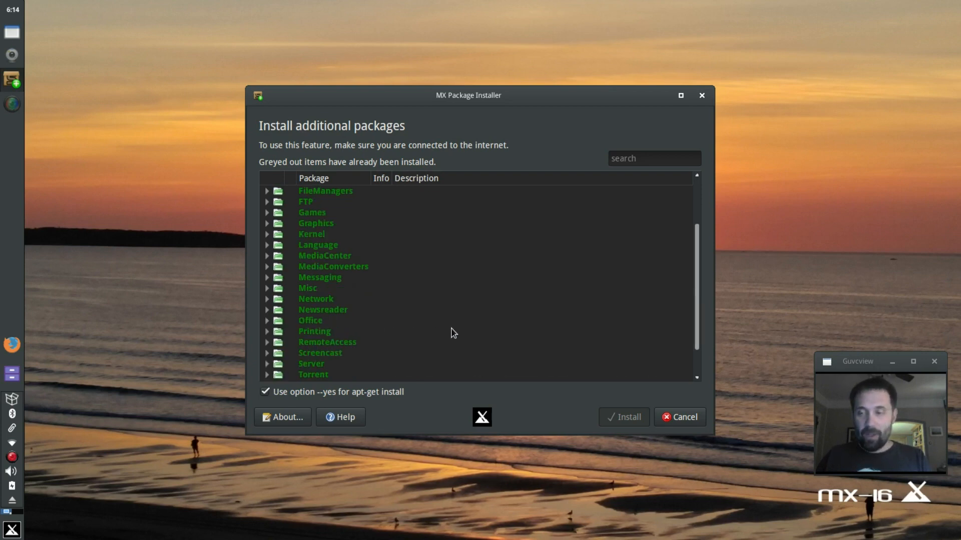
mouse_move(372, 346)
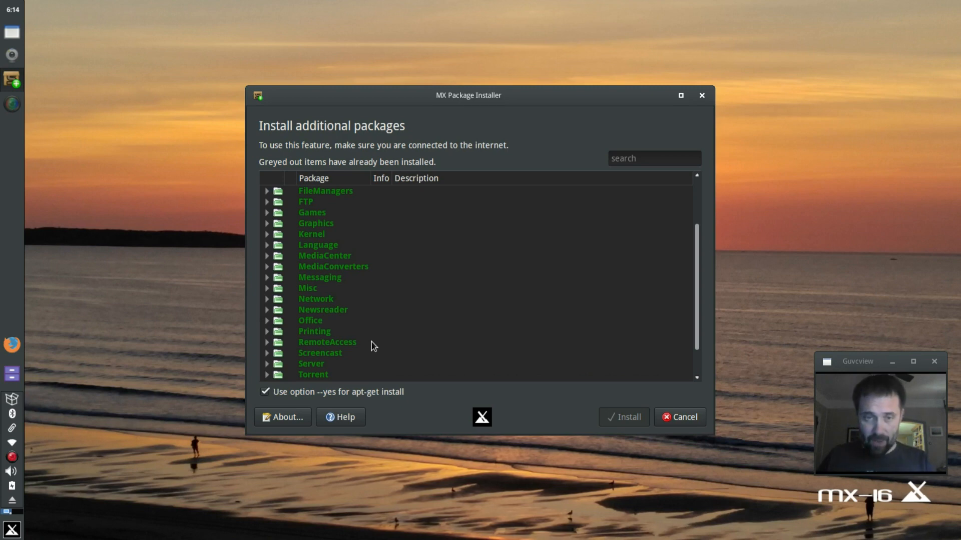
mouse_move(368, 332)
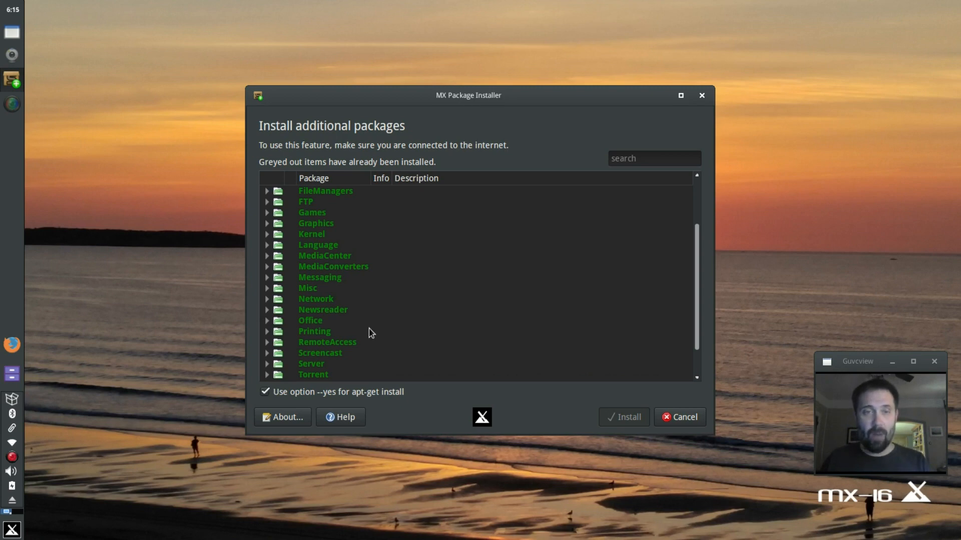
Expand the Development category to reach deb_packaging_tools and QT5_Dev_Env
scroll("up", 3)
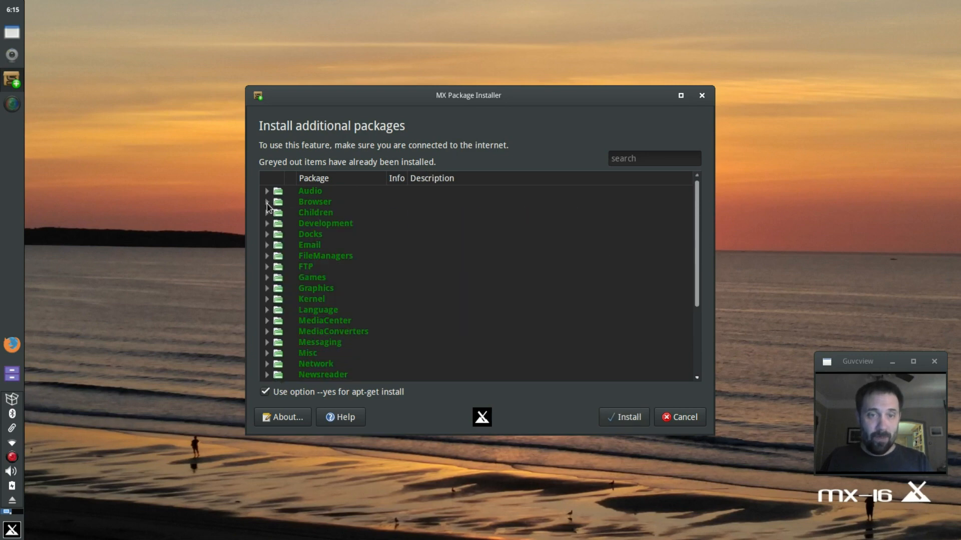
left_click(267, 223)
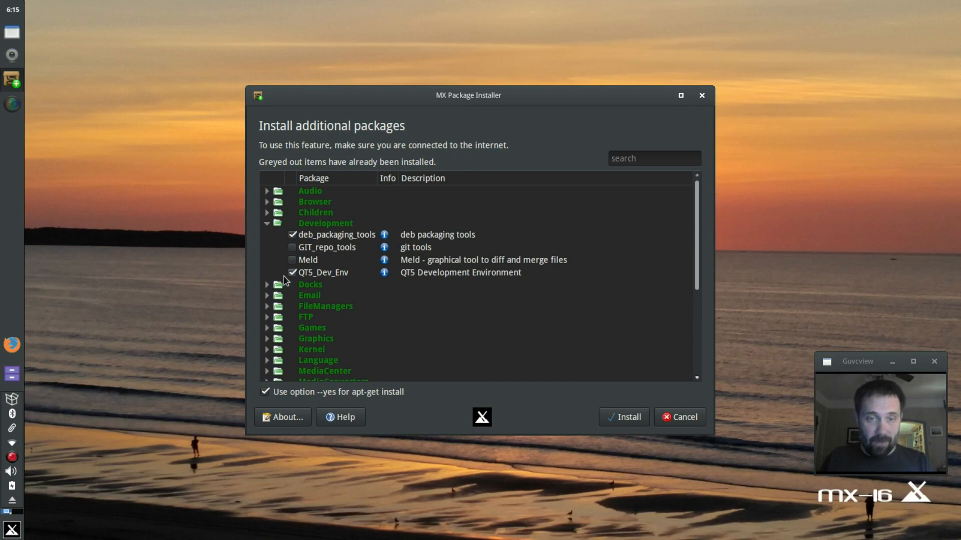
mouse_move(432, 309)
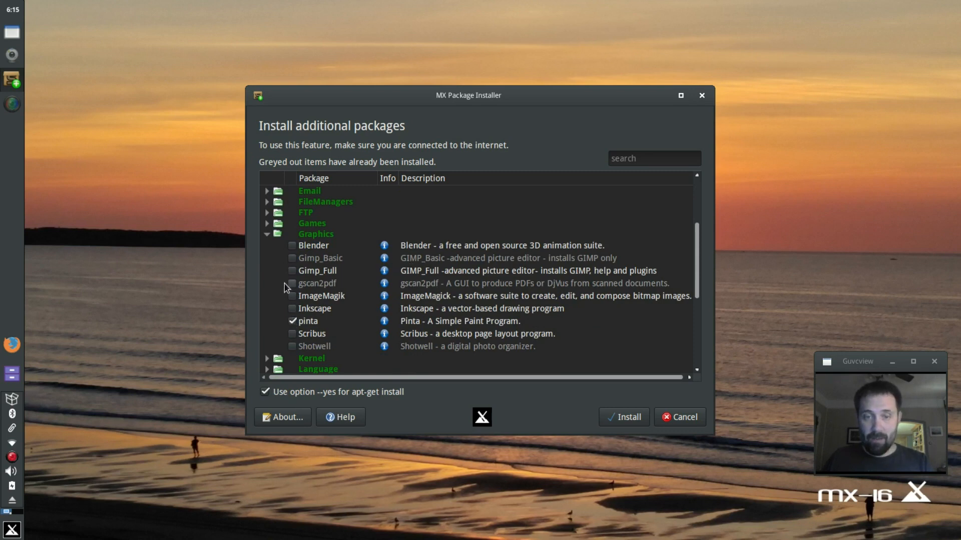
mouse_move(272, 298)
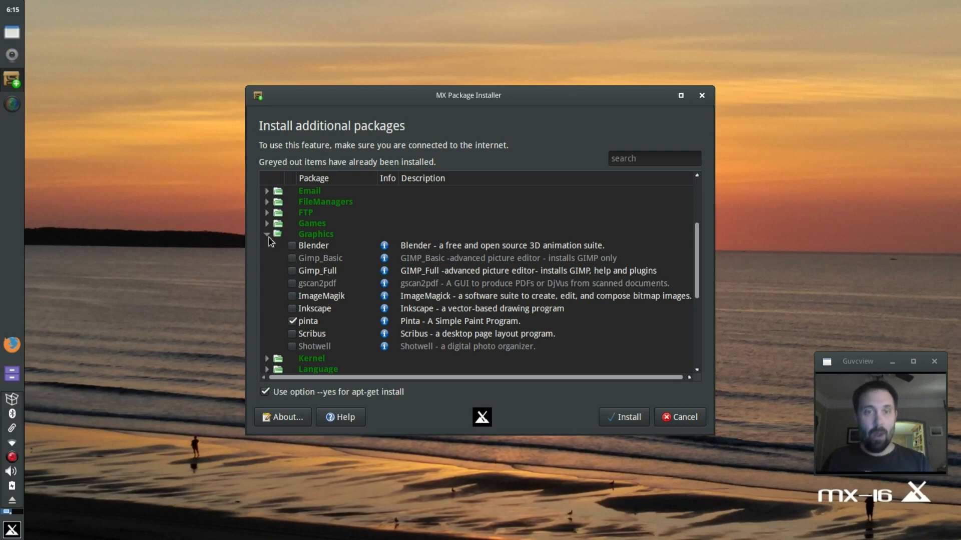
Collapse Graphics, browse Kernel, Language and Messaging, and expand Newsreader showing newsbeuter and Pan
left_click(267, 245)
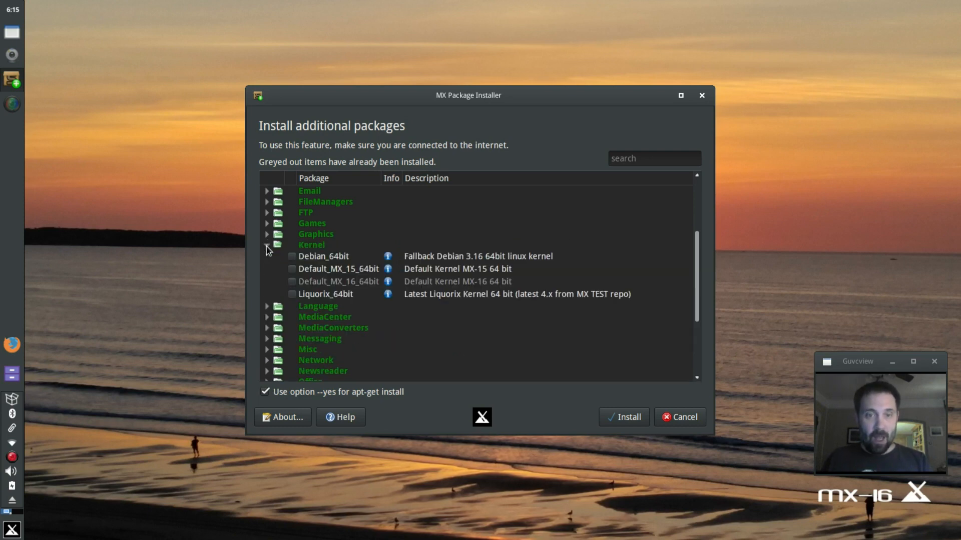
left_click(267, 245)
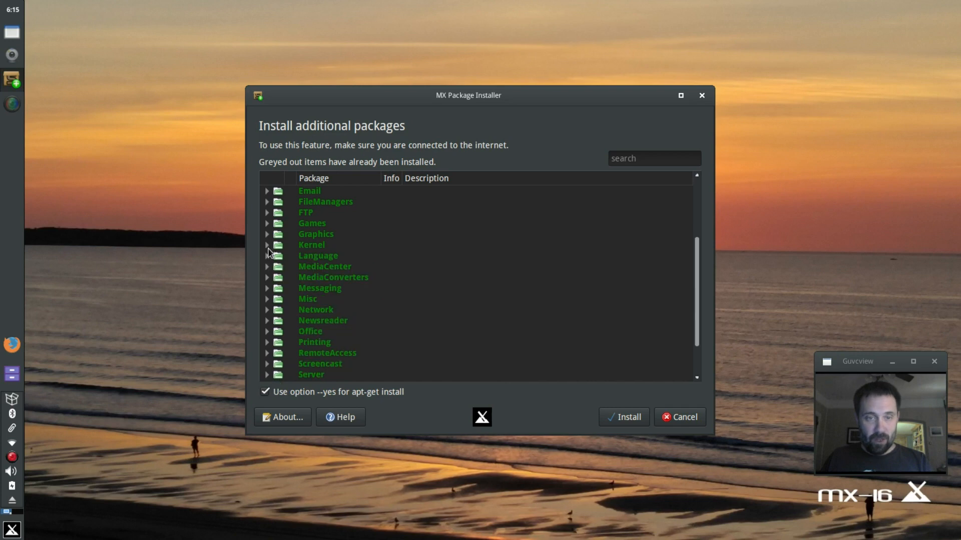
mouse_move(270, 270)
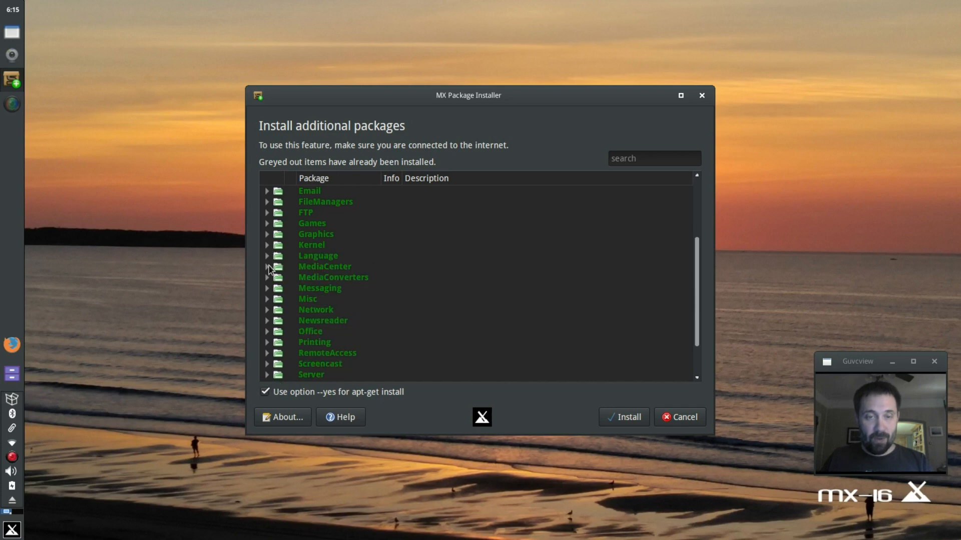
left_click(267, 255)
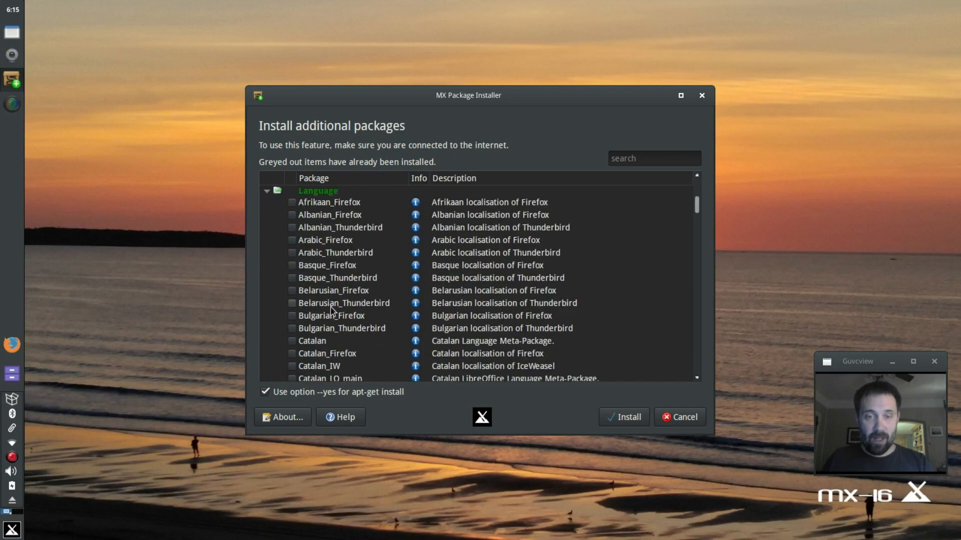
scroll("down", 3)
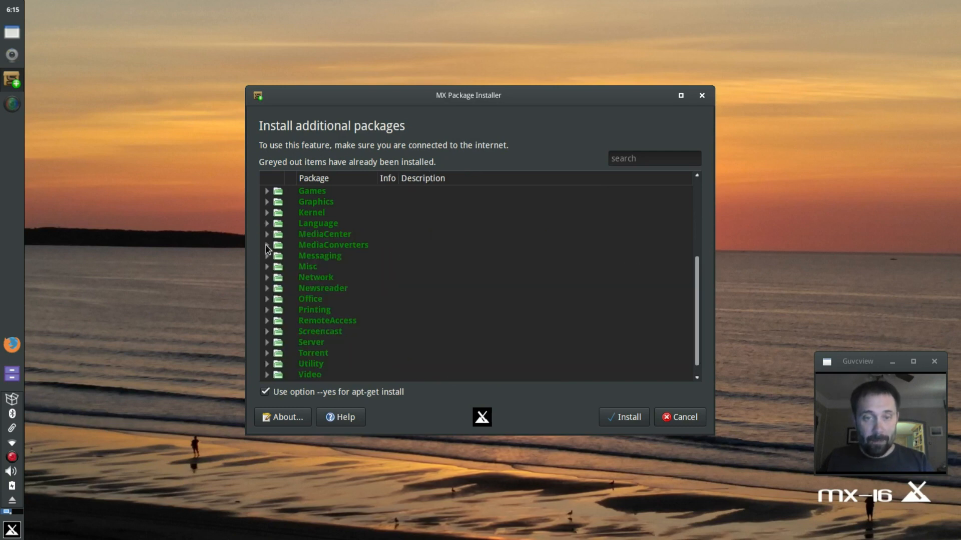
left_click(267, 255)
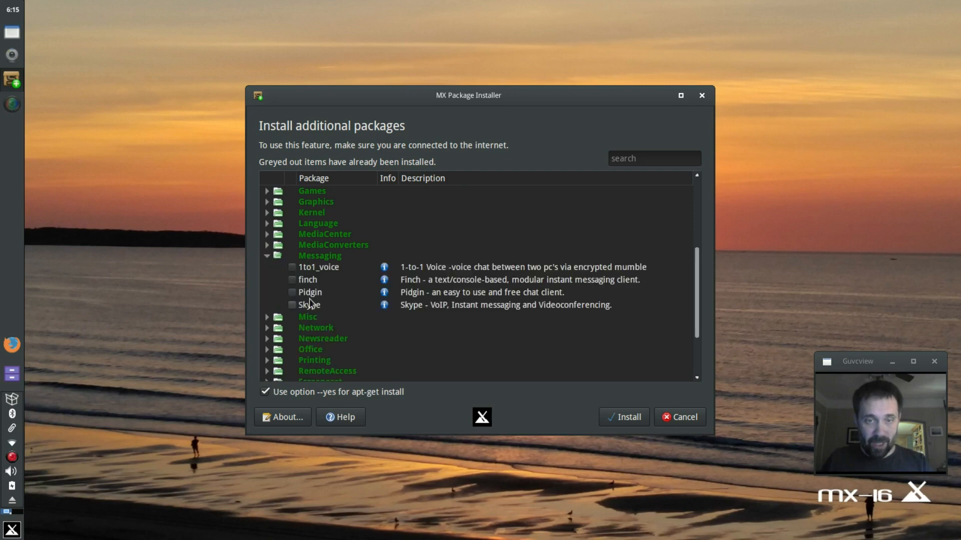
left_click(267, 256)
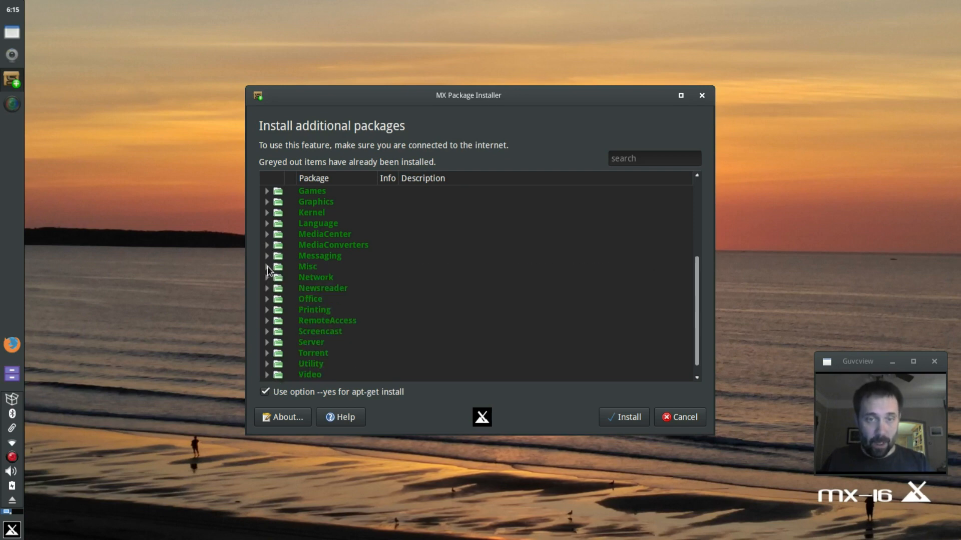
left_click(268, 266)
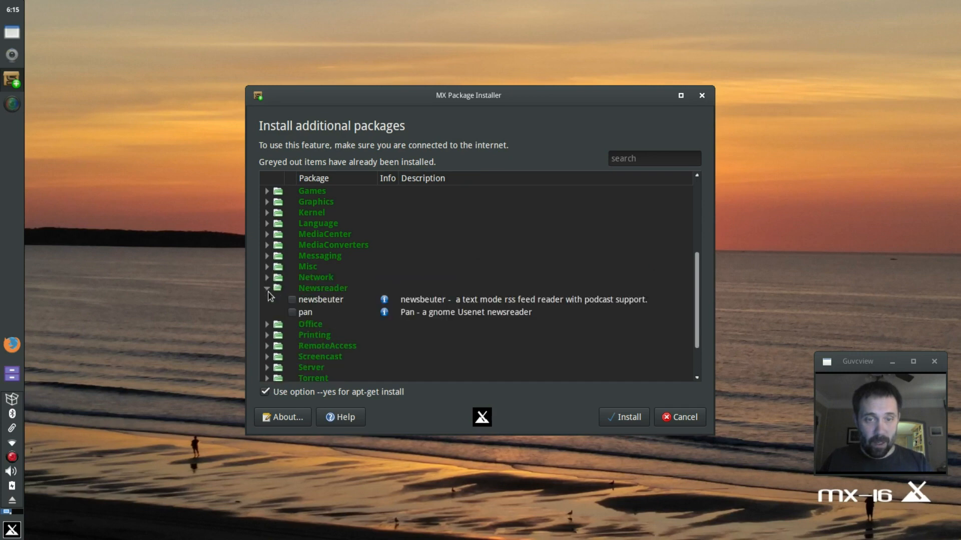
left_click(266, 299)
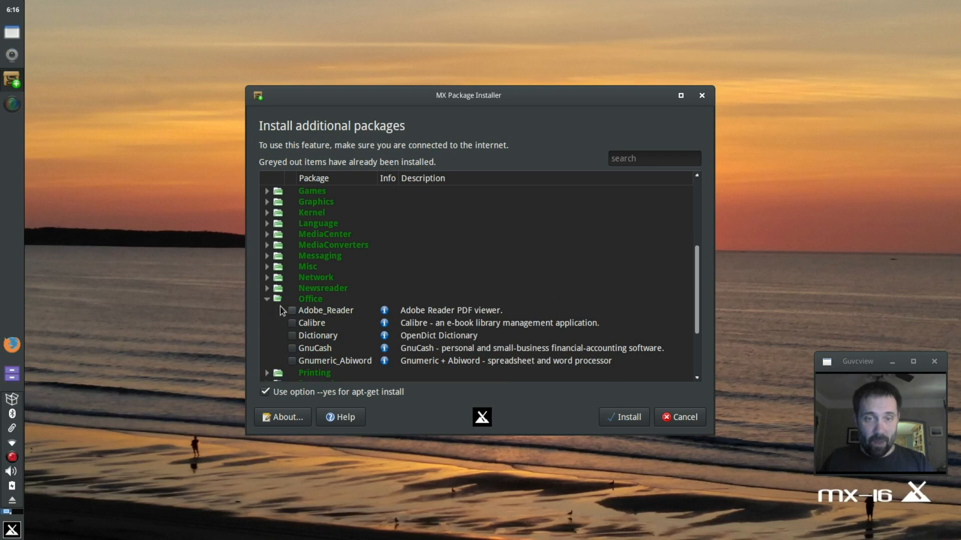
left_click(266, 298)
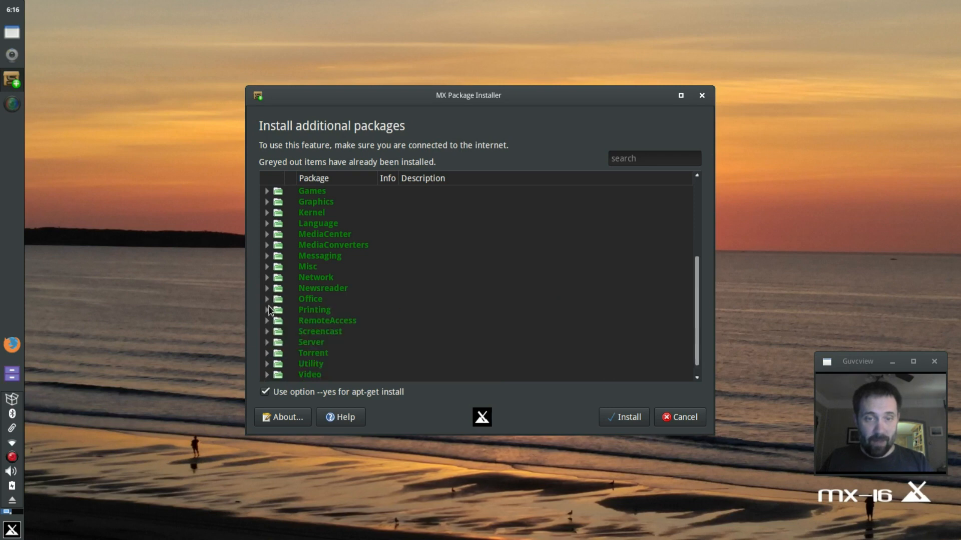
left_click(267, 320)
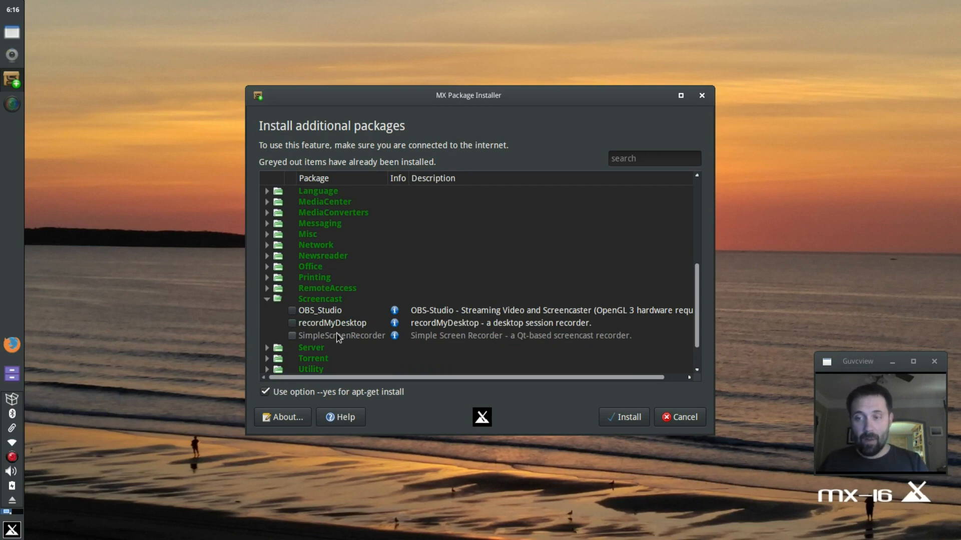
mouse_move(347, 324)
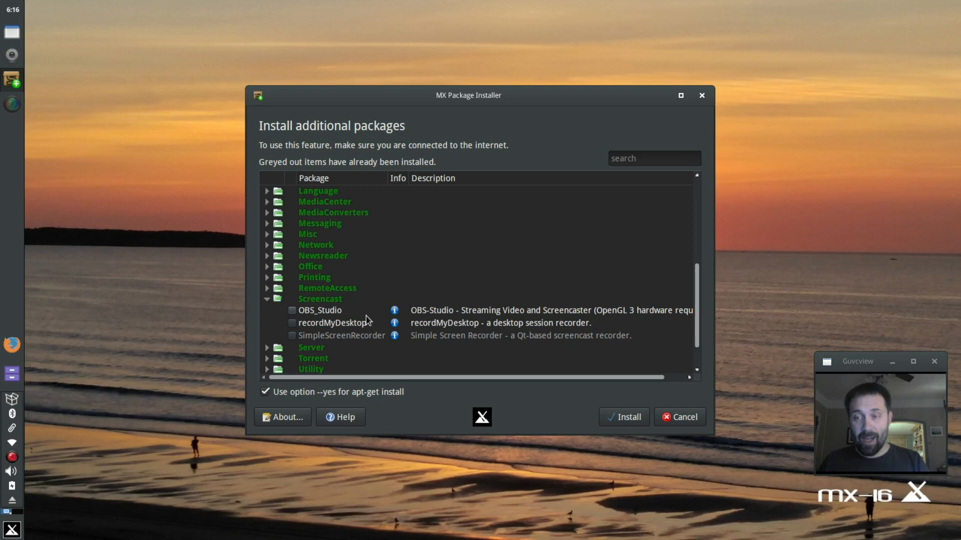
mouse_move(339, 319)
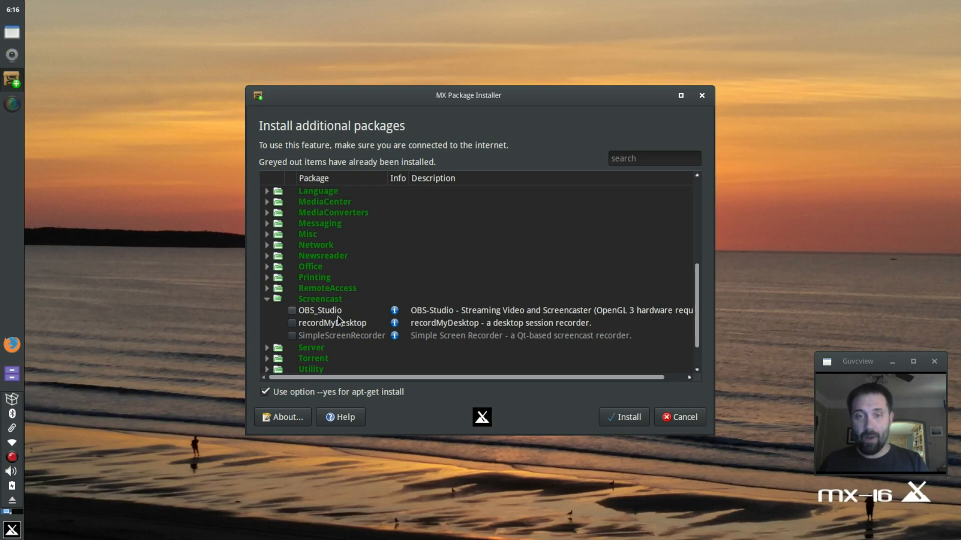
mouse_move(392, 320)
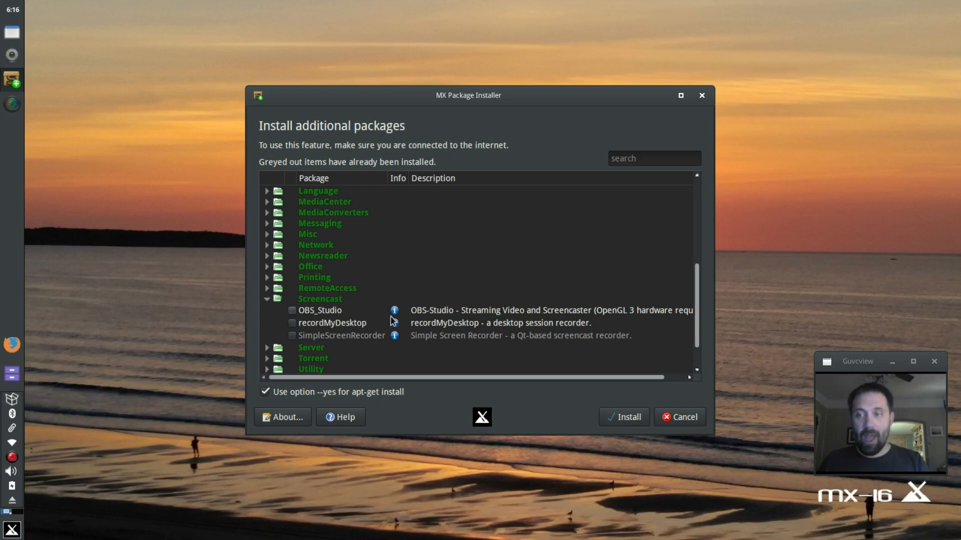
left_click(267, 298)
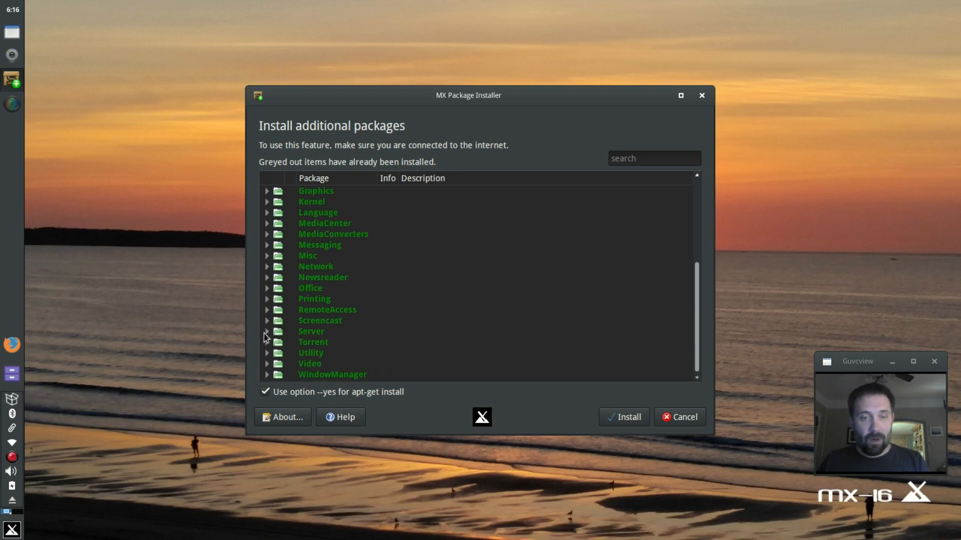
mouse_move(285, 336)
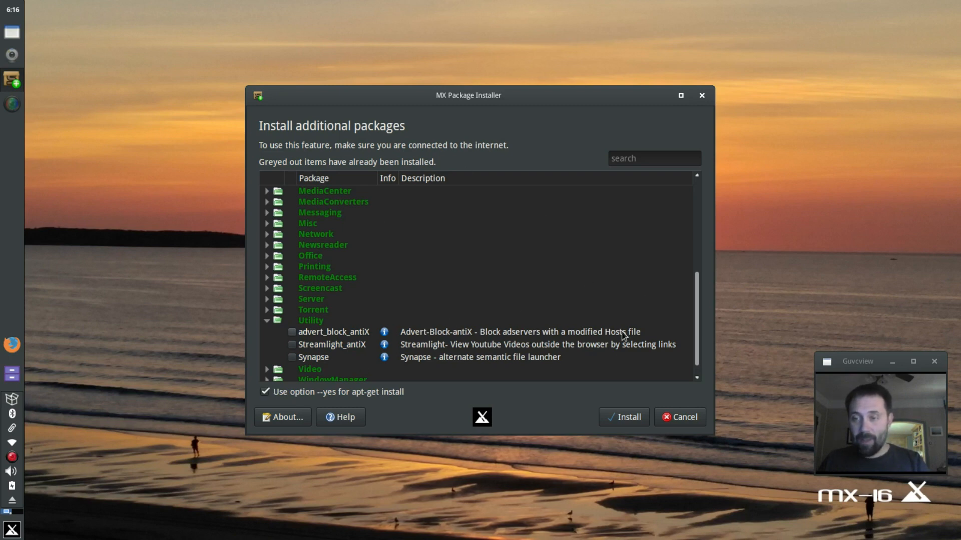
mouse_move(568, 320)
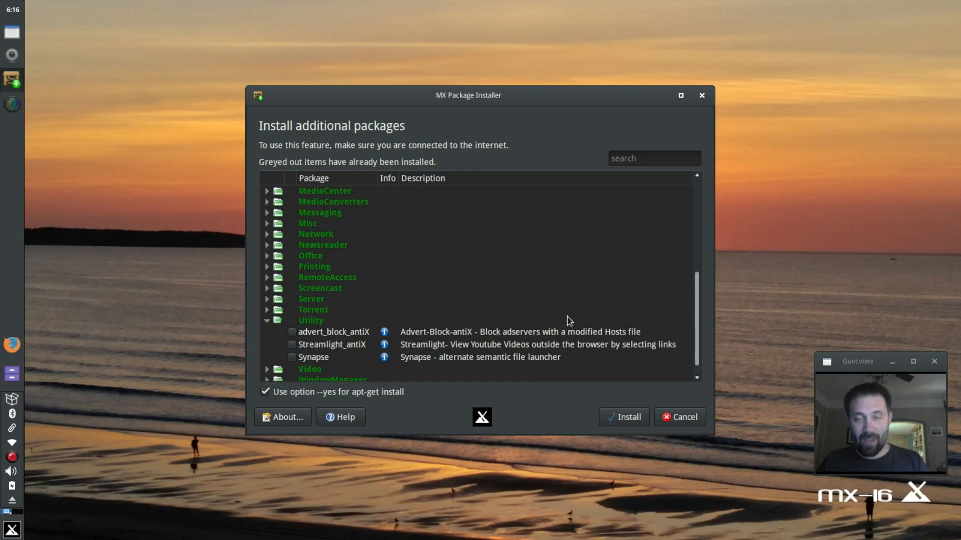
mouse_move(463, 304)
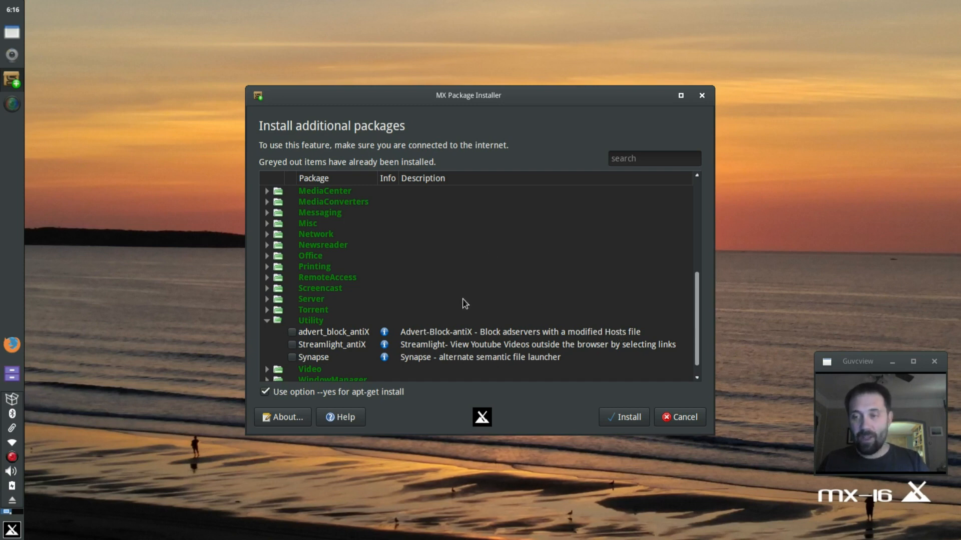
mouse_move(291, 359)
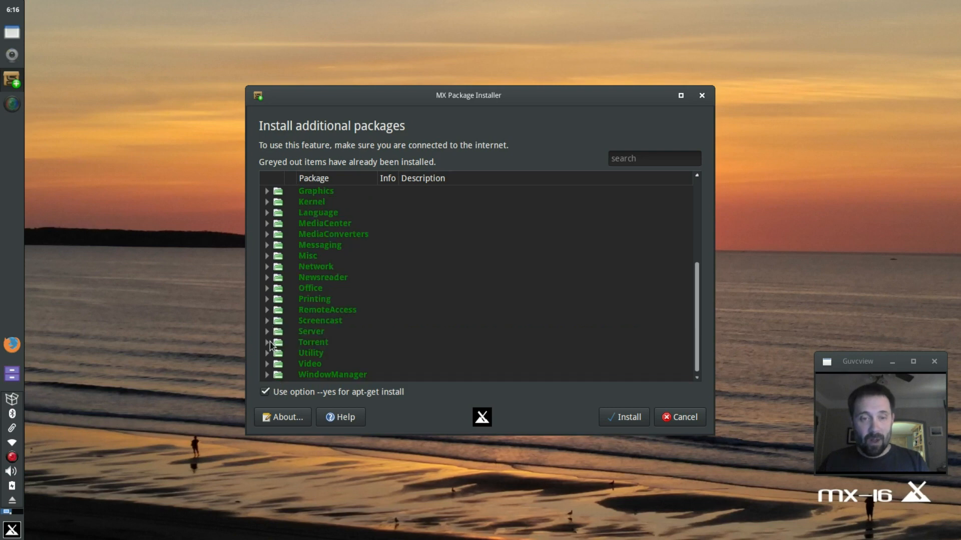
mouse_move(268, 324)
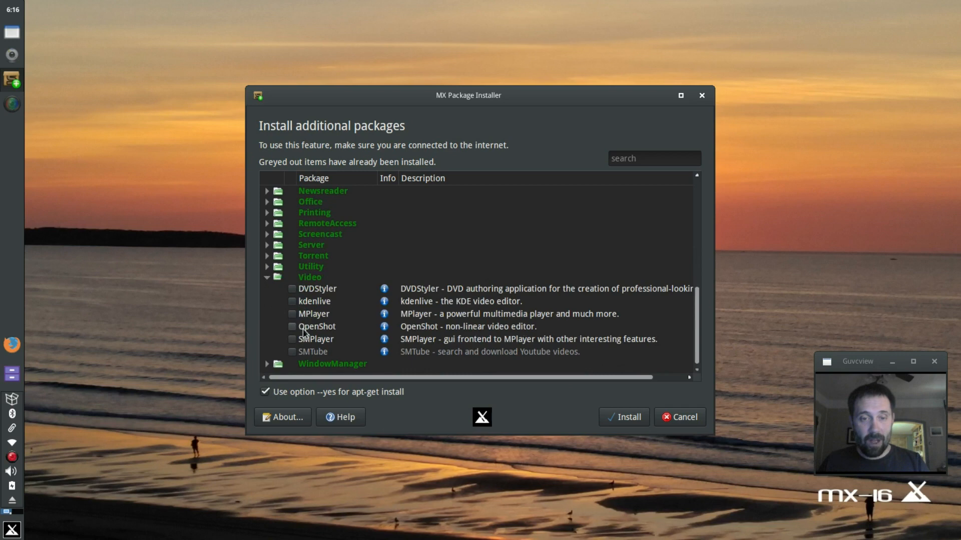
Tick kdenlive in the Video category for installation
left_click(293, 301)
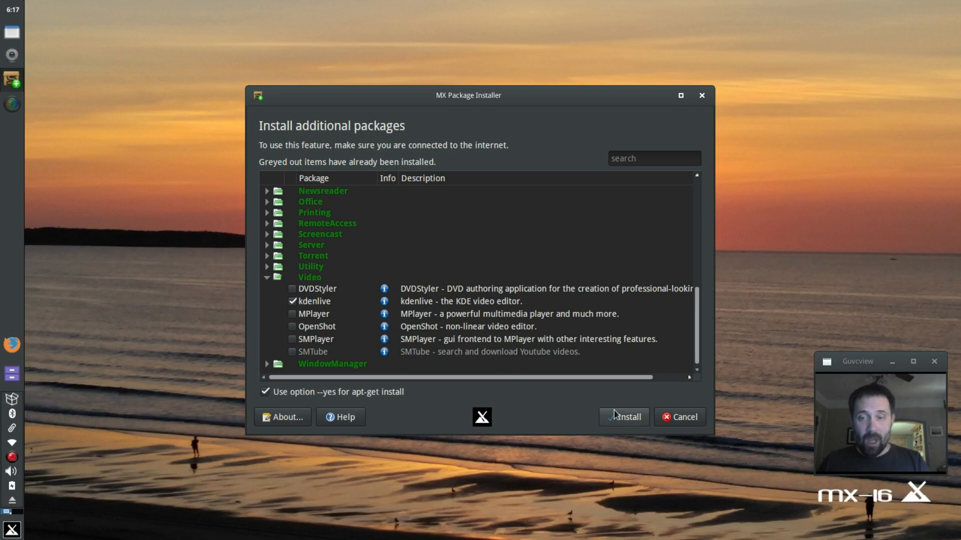
Install the marked kdenlive package and wait for apt-get to finish with success
left_click(623, 417)
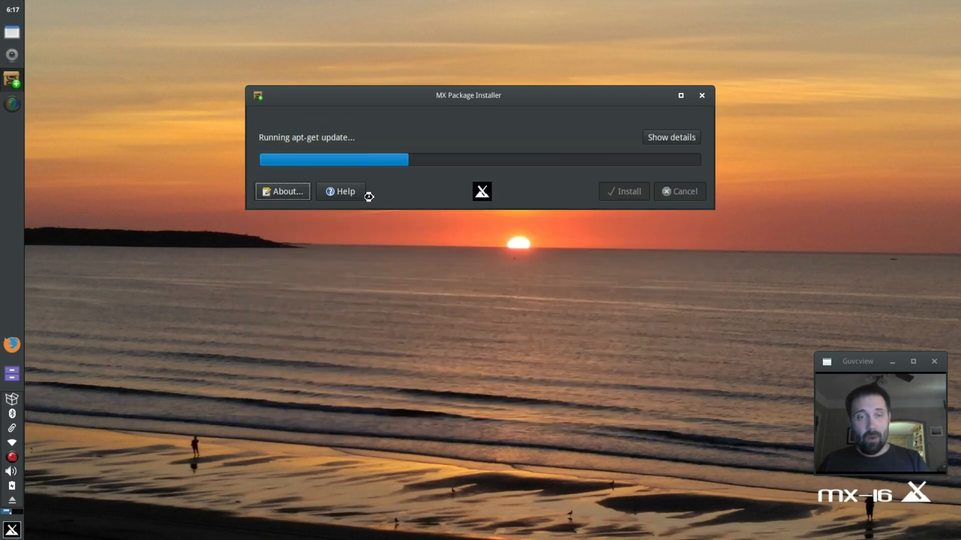
left_click(670, 137)
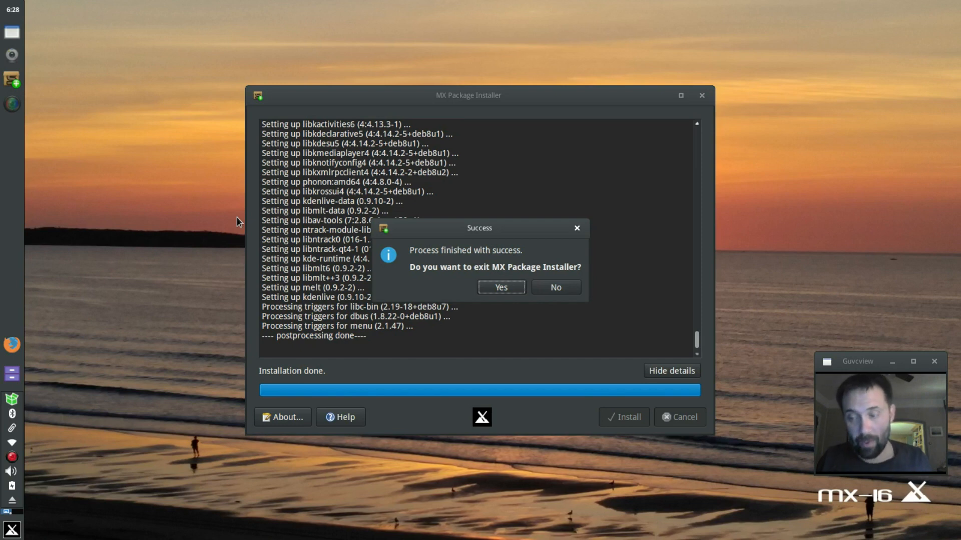
mouse_move(445, 262)
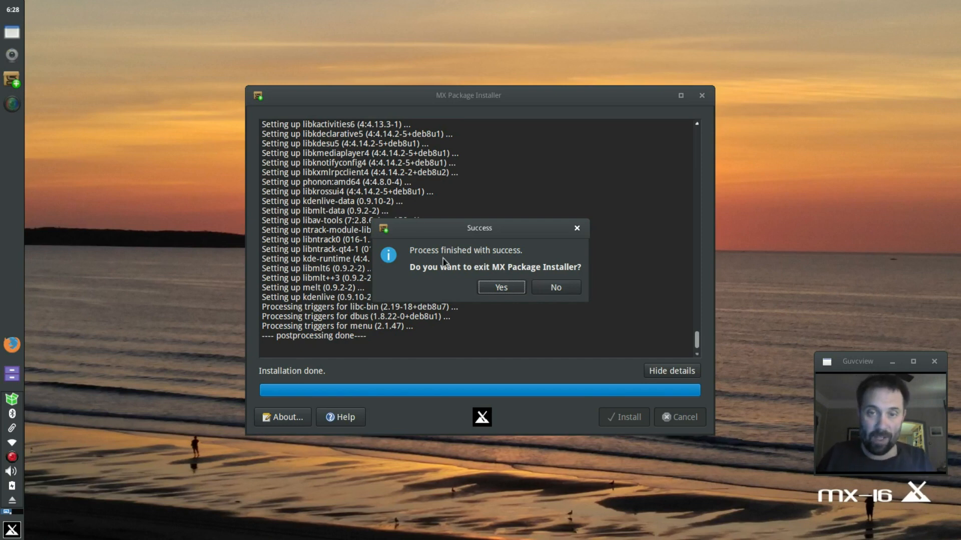
mouse_move(585, 293)
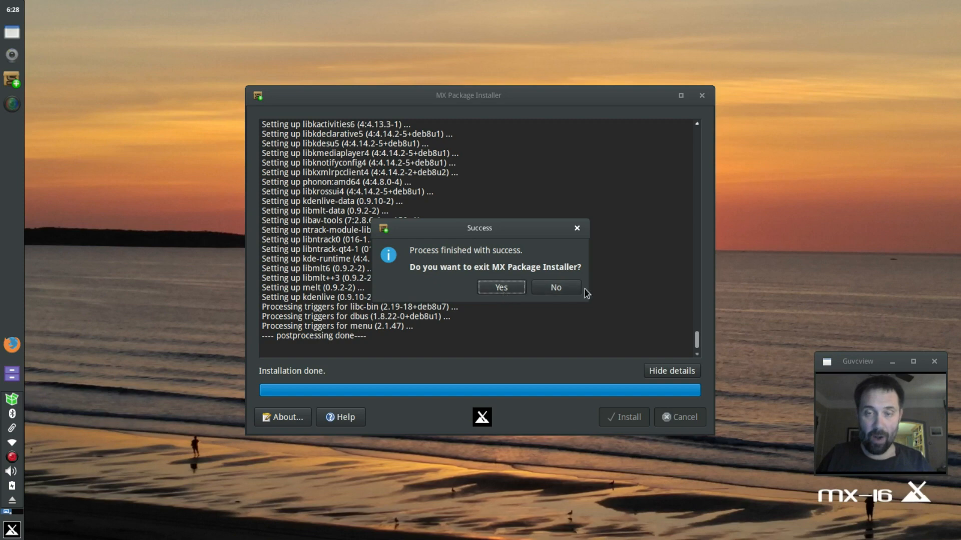
Decline exiting after success and go back to the package category list
left_click(555, 286)
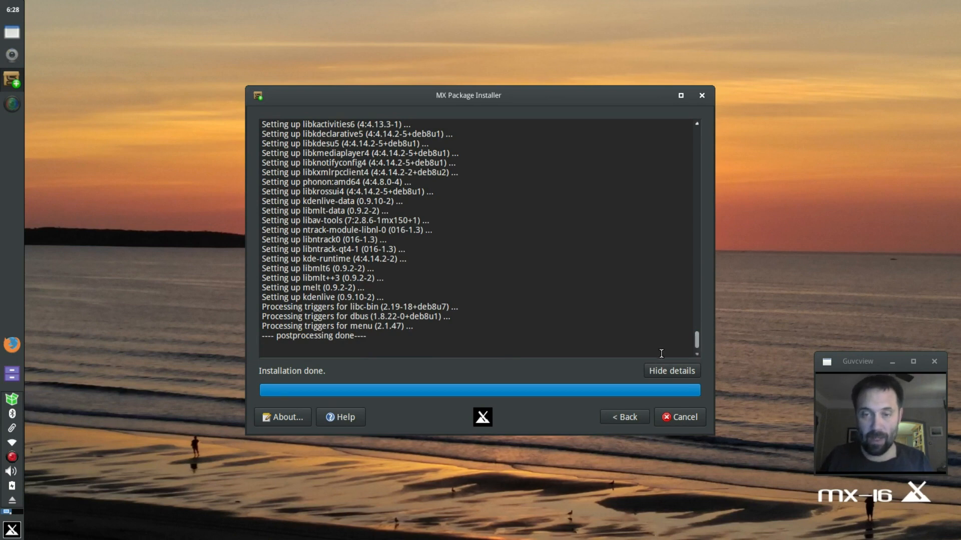
left_click(623, 417)
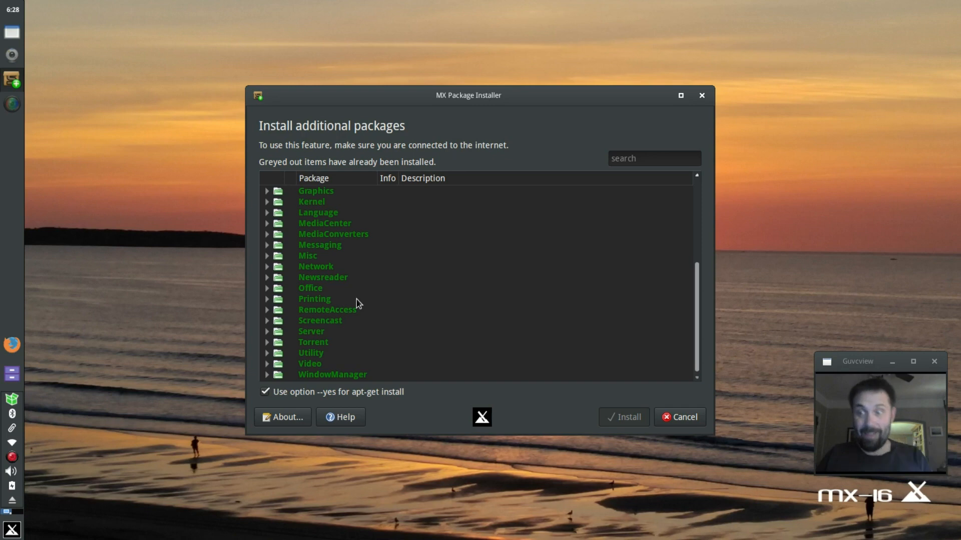
mouse_move(441, 246)
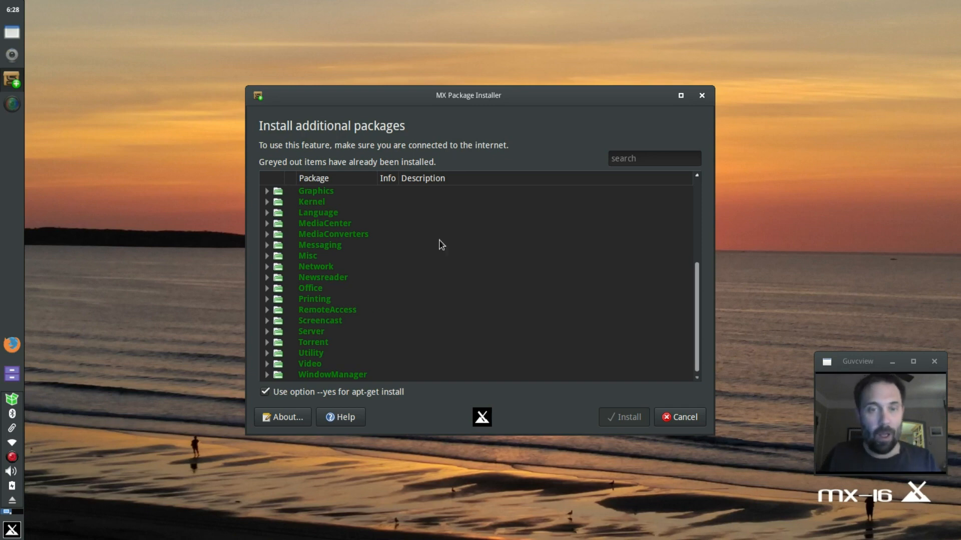
Search for 'skype', finding the Skype entry under the Messaging category
type("skype")
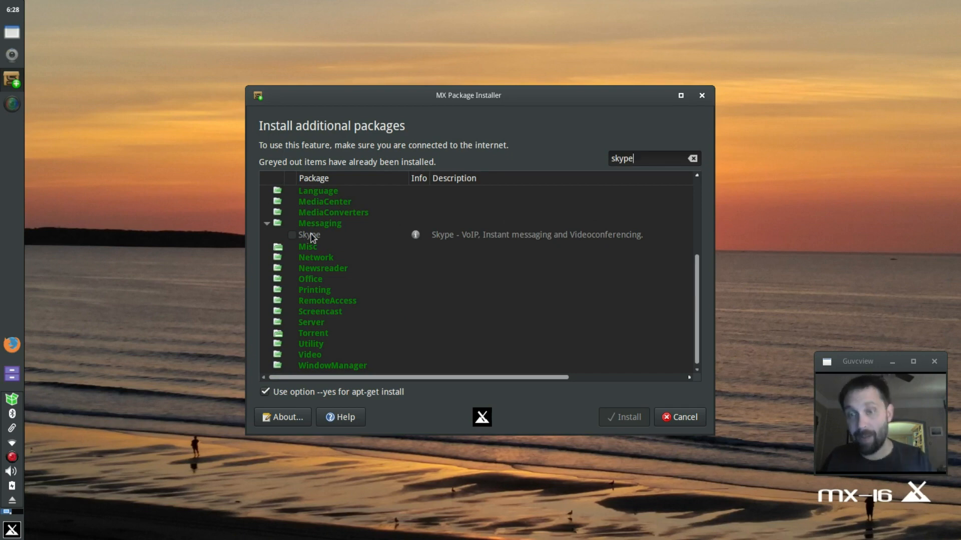
mouse_move(452, 240)
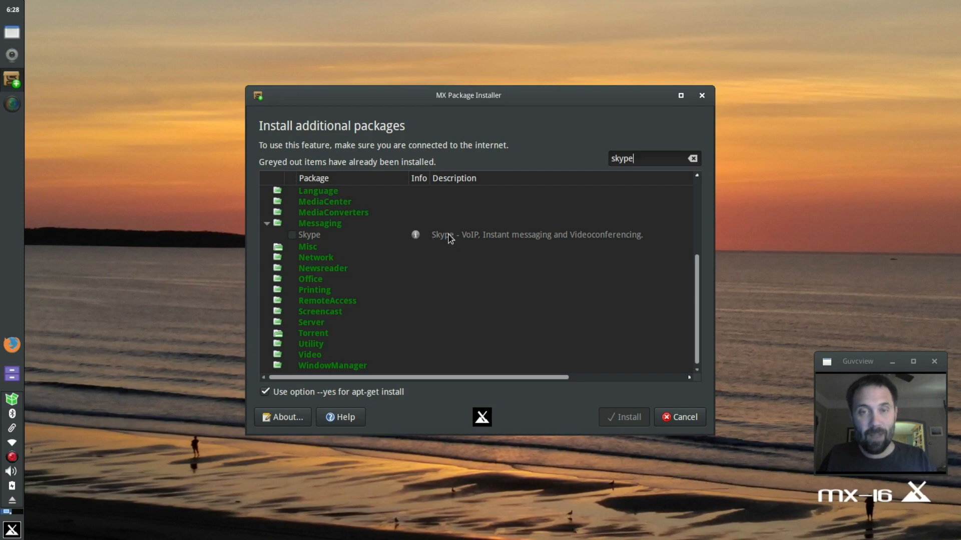
mouse_move(528, 530)
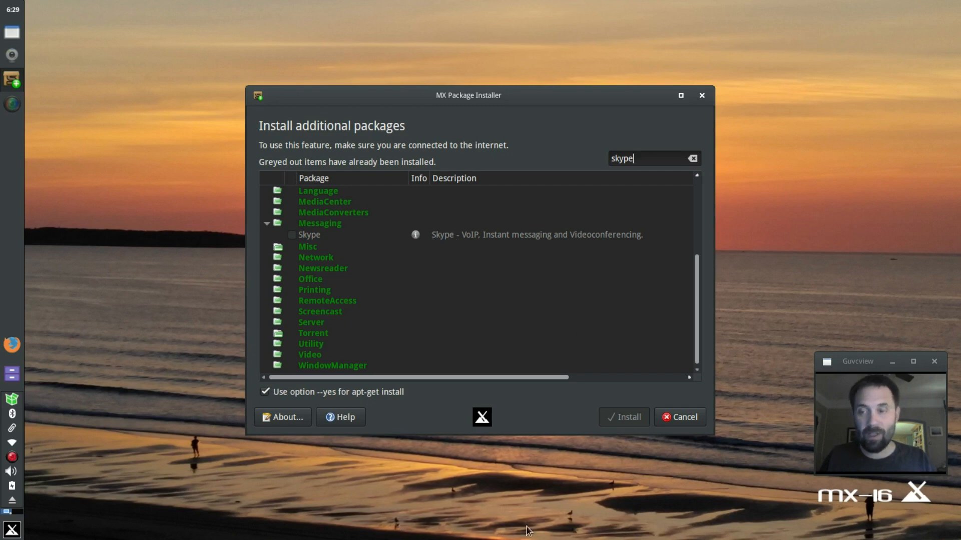
mouse_move(456, 260)
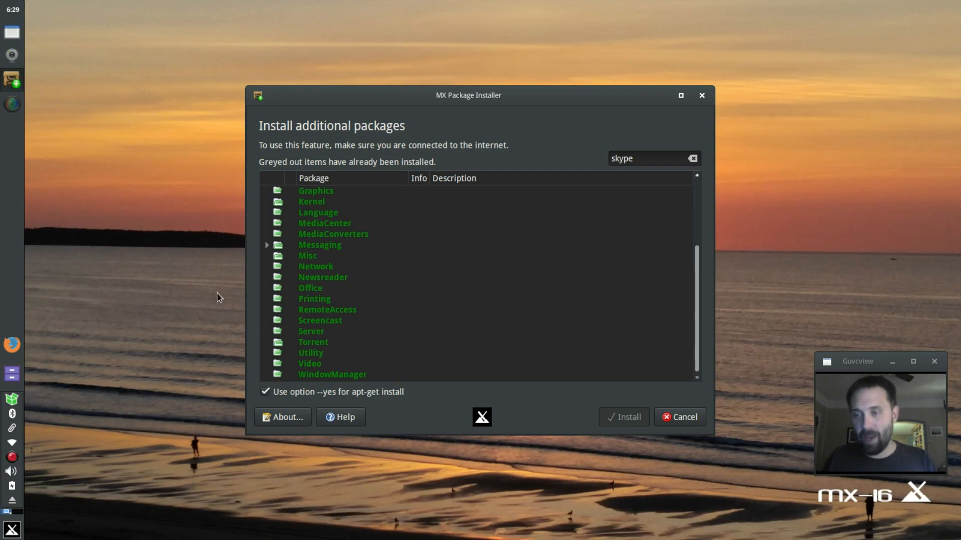
mouse_move(621, 328)
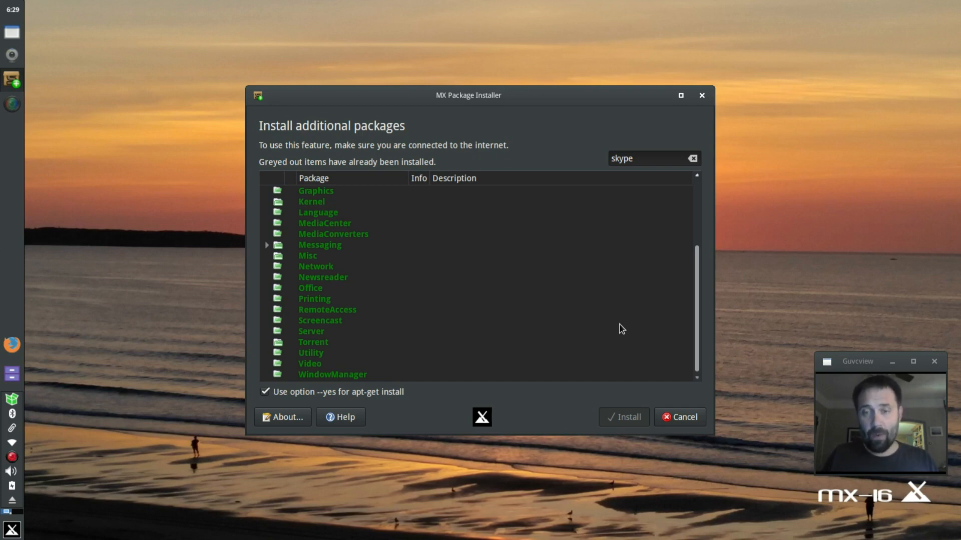
mouse_move(377, 300)
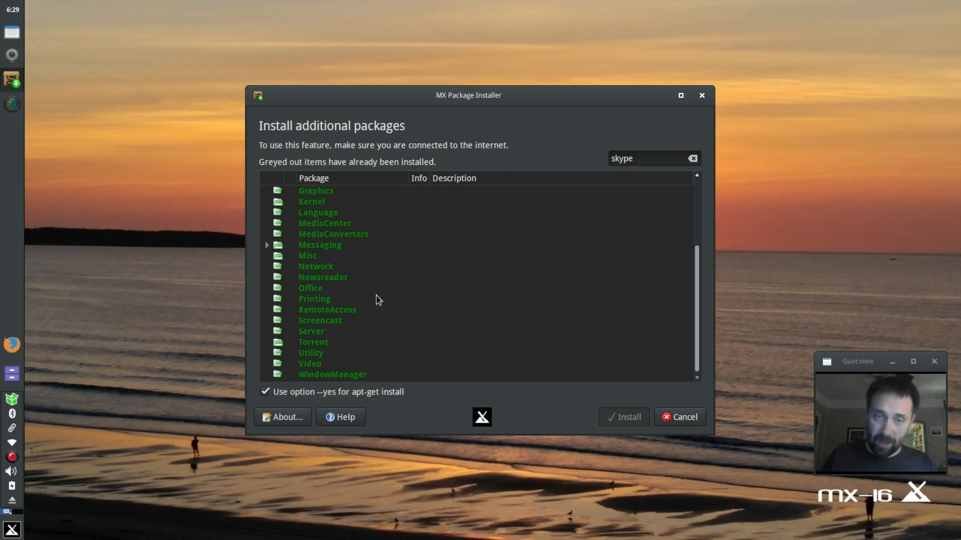